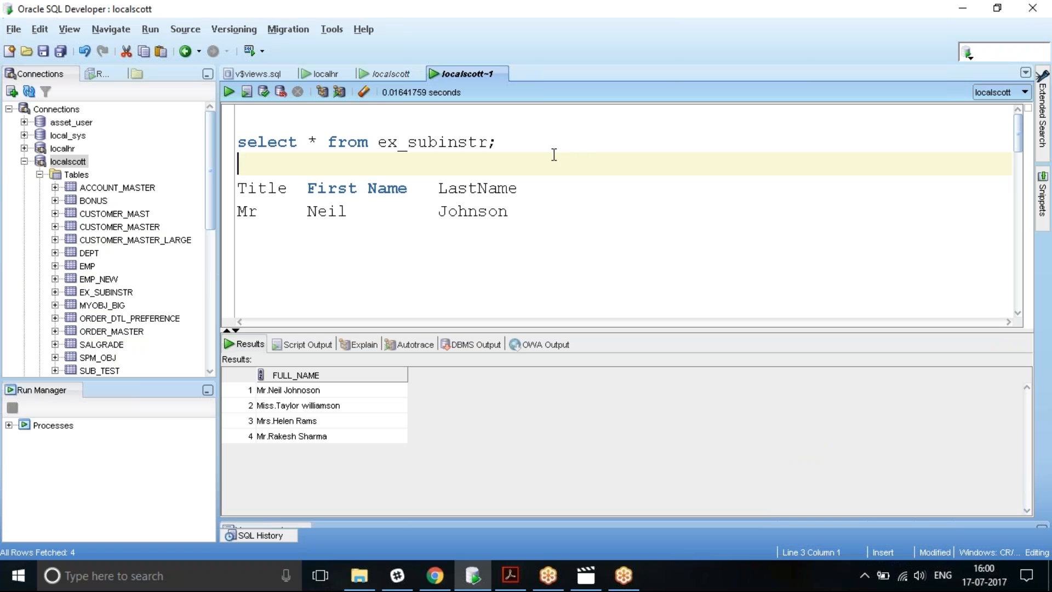
Run 'select * from ex_subinstr;' to list the four full names.
triple_click(365, 141)
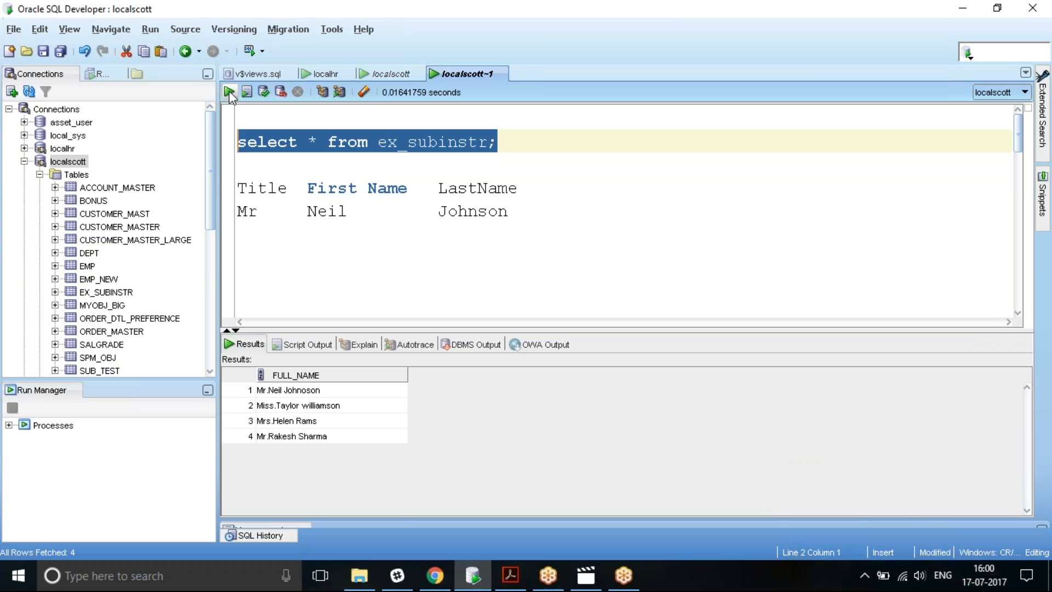
click(230, 92)
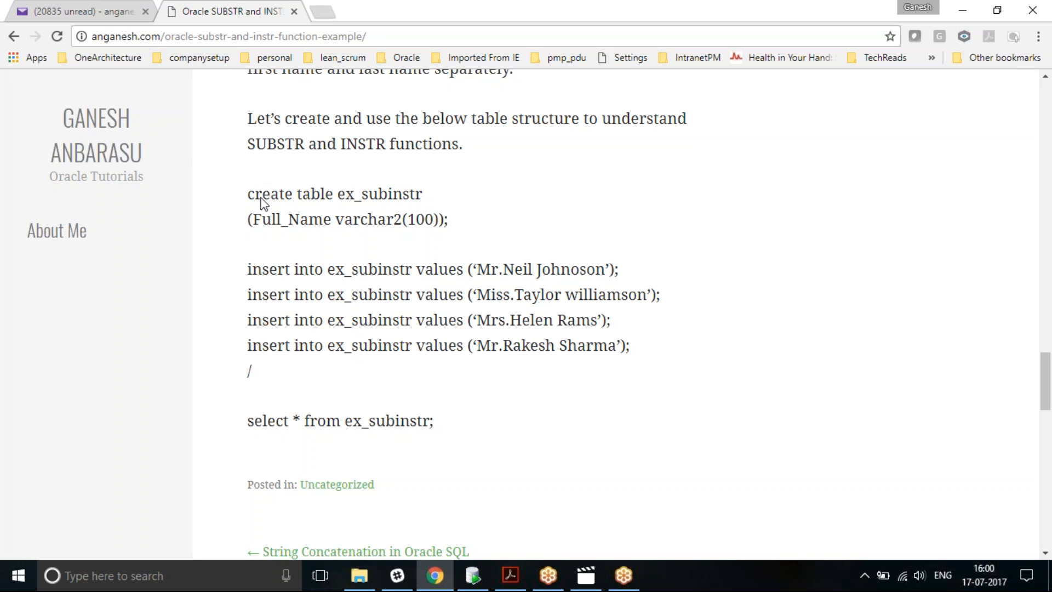
mouse_move(316, 309)
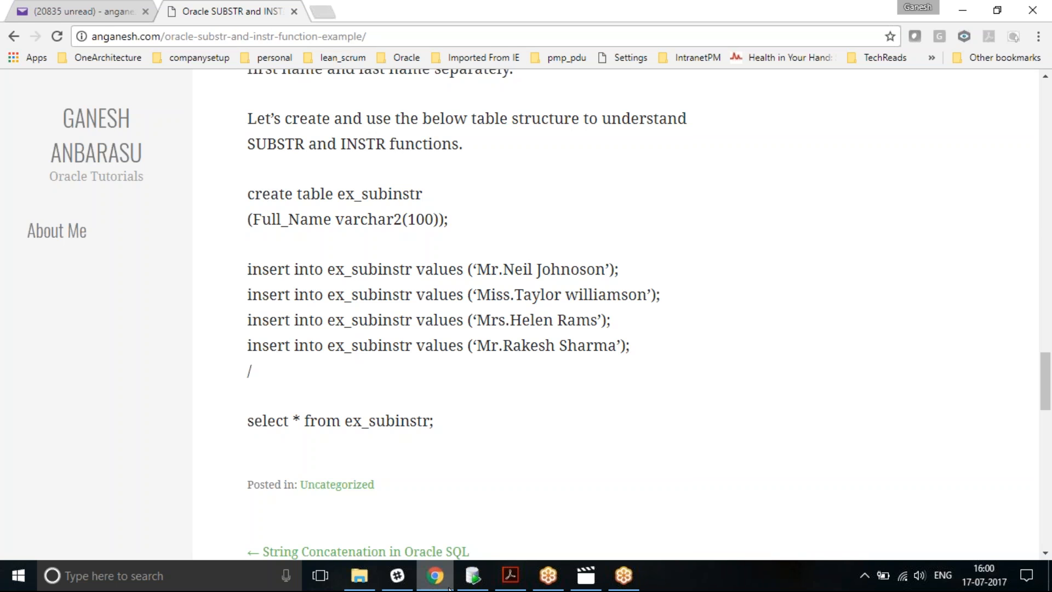
Rerun the select * query listing all four full names.
click(472, 575)
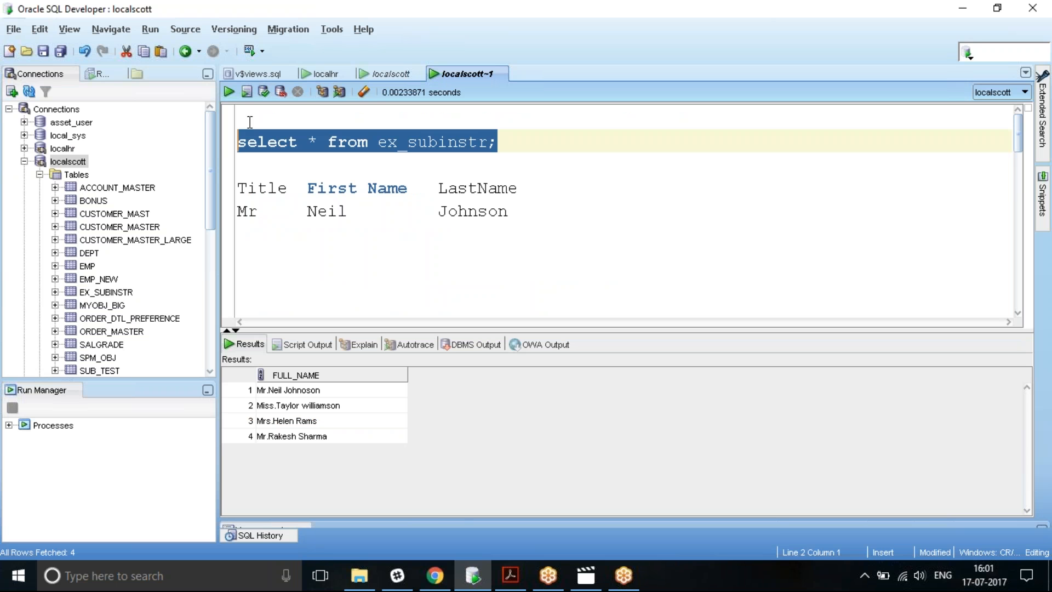
mouse_move(356, 276)
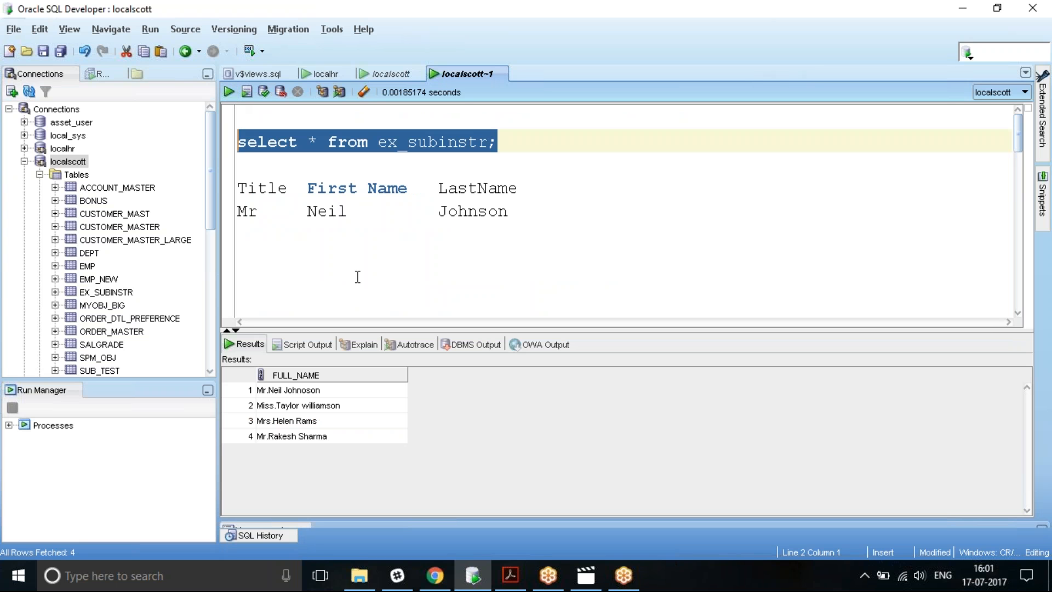
mouse_move(343, 263)
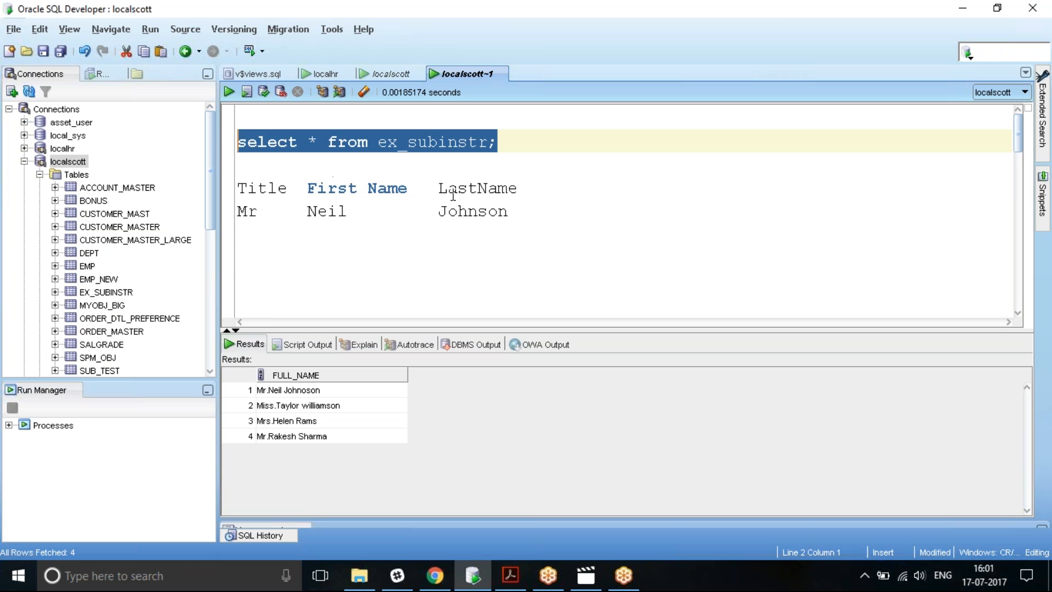
mouse_move(327, 217)
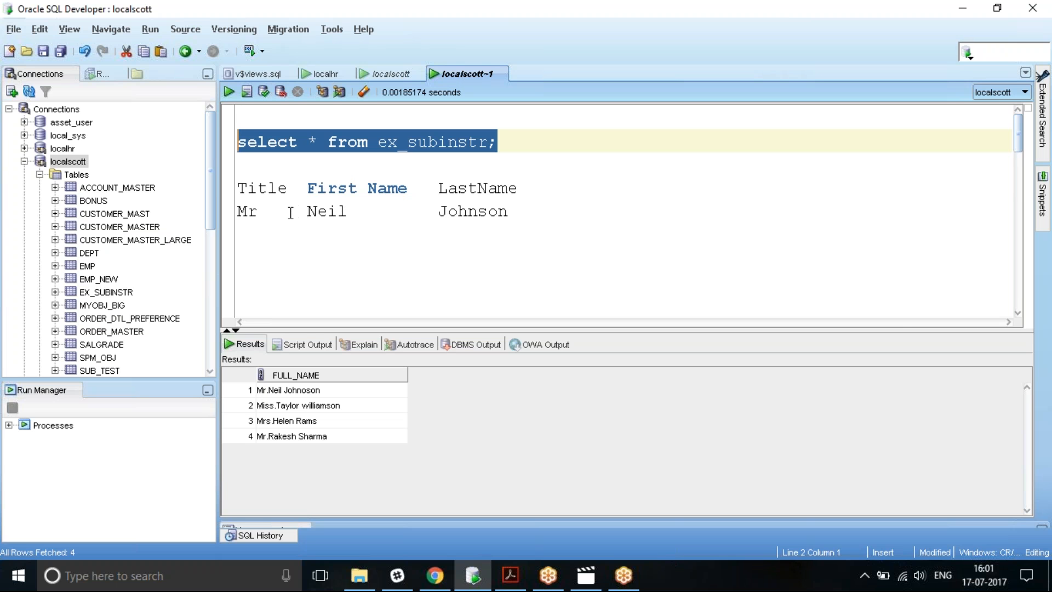
mouse_move(267, 397)
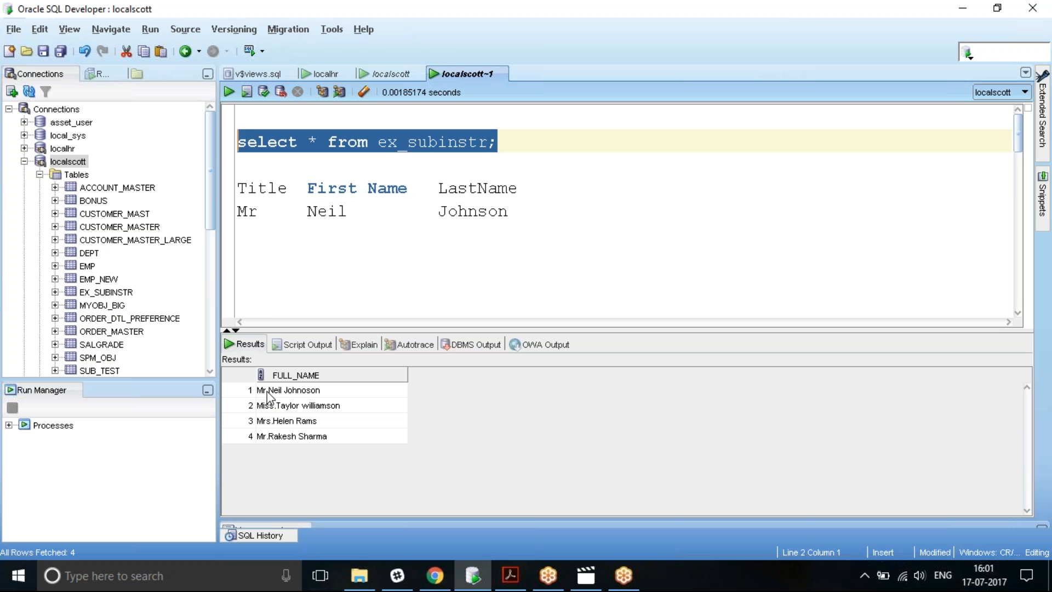
mouse_move(271, 400)
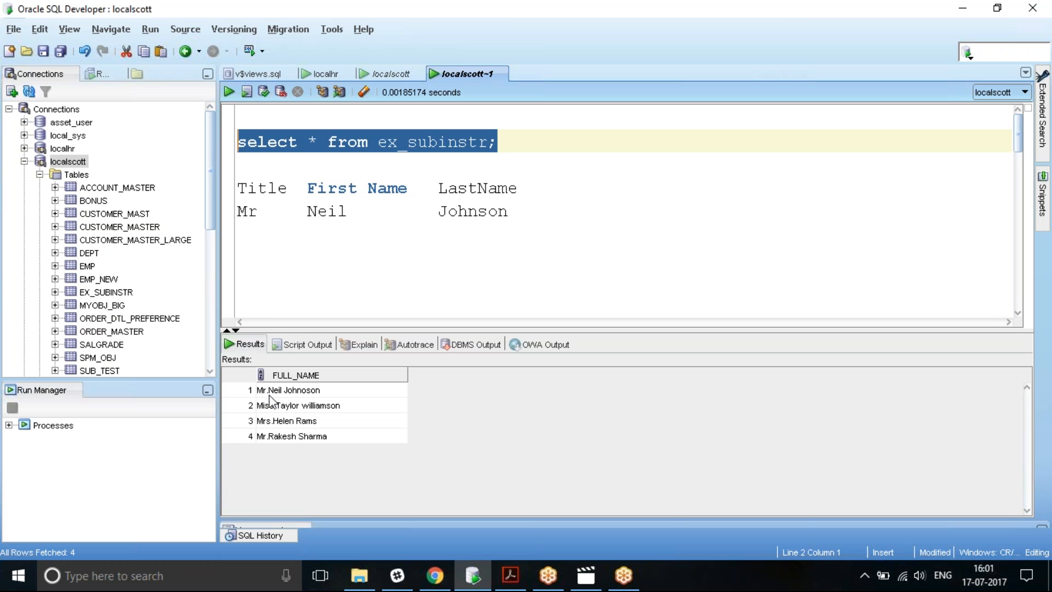
mouse_move(269, 395)
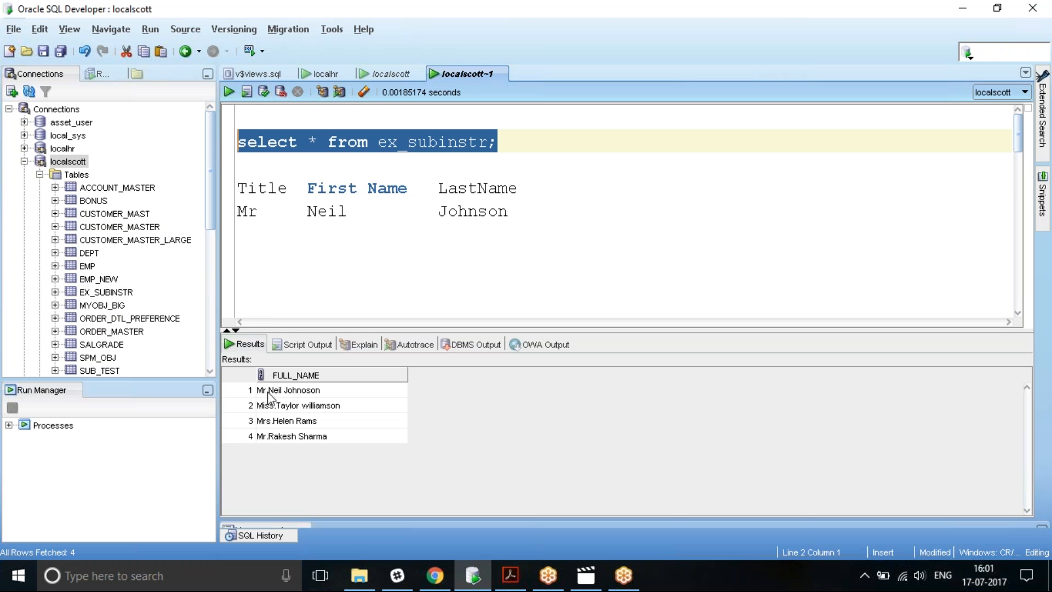
mouse_move(300, 332)
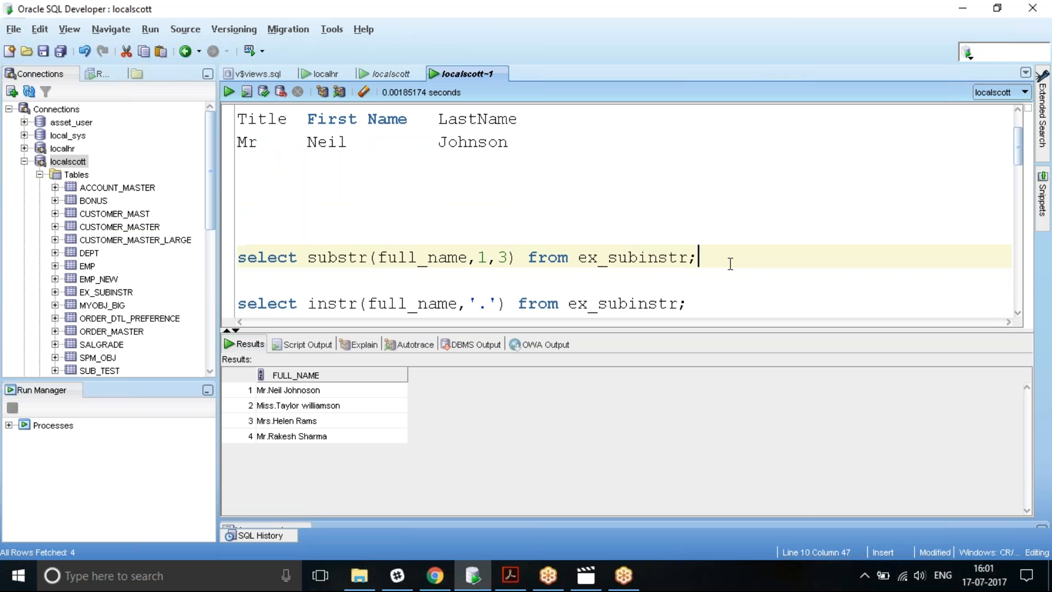
Run the substr(full_name,1,3) query, returning Mr., Mis, Mrs, Mr.
click(228, 92)
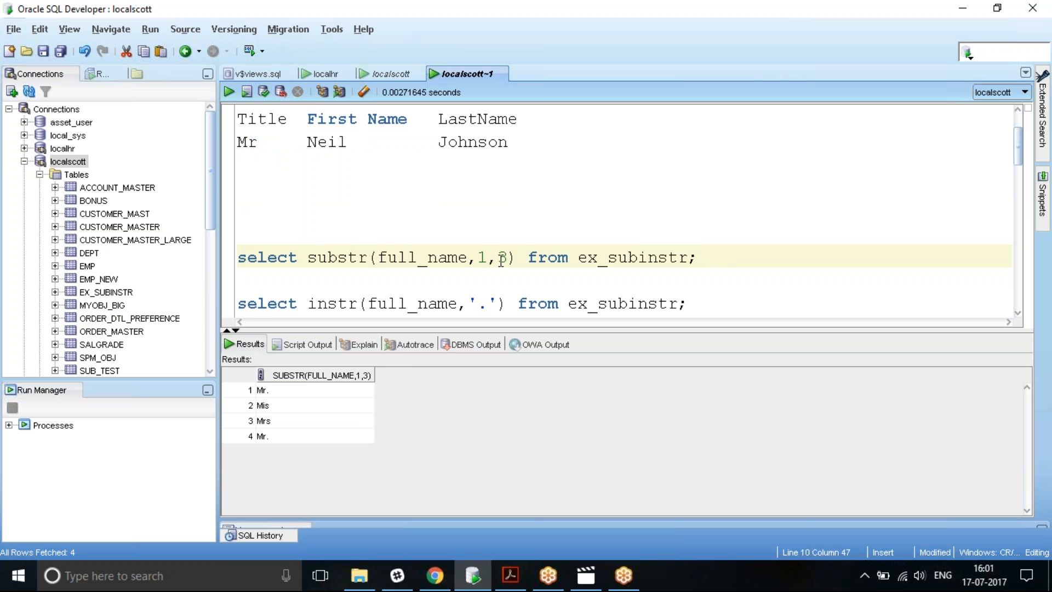
mouse_move(268, 397)
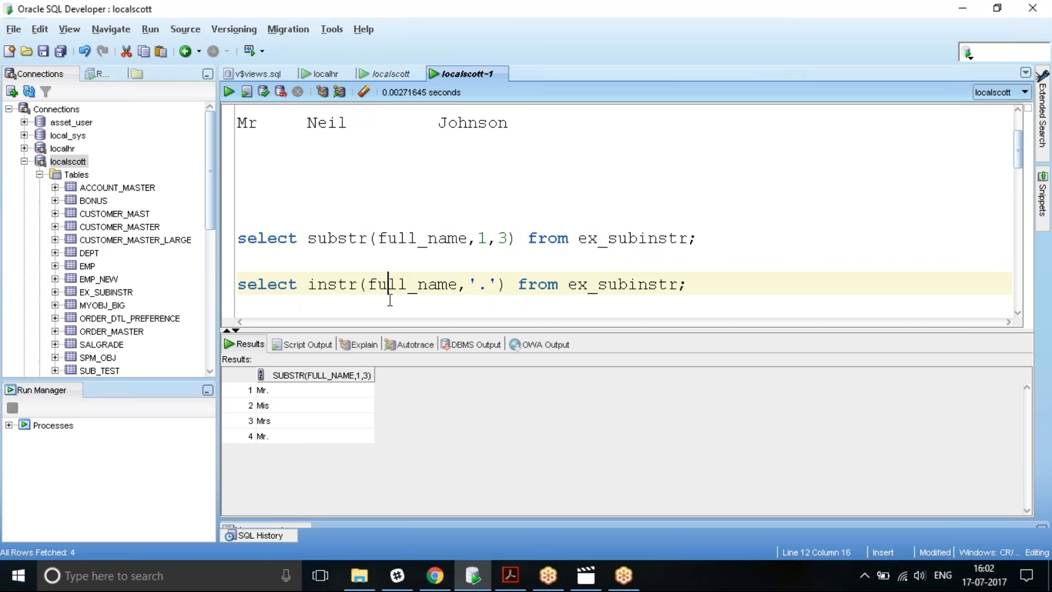
Run the instr(full_name,'.') query returning 3, 5, 4, 3, then type the Title substr query.
click(227, 92)
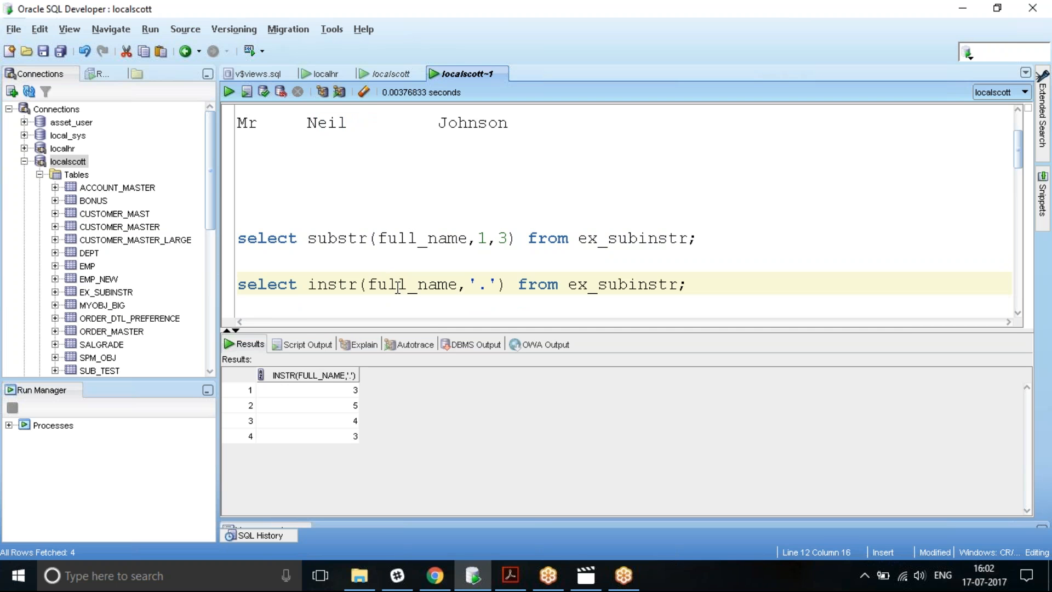
mouse_move(485, 285)
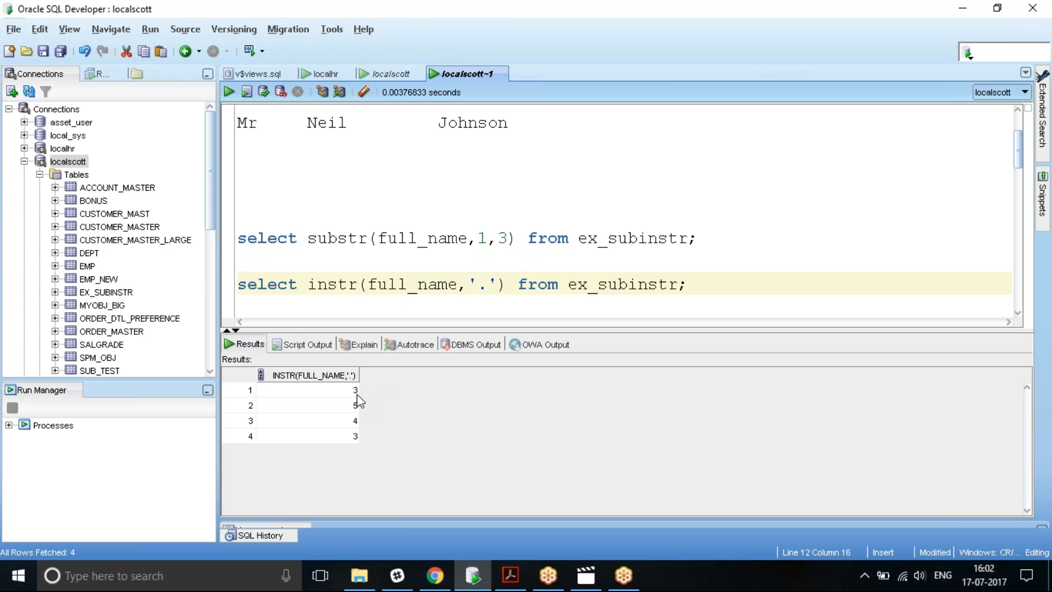
mouse_move(360, 437)
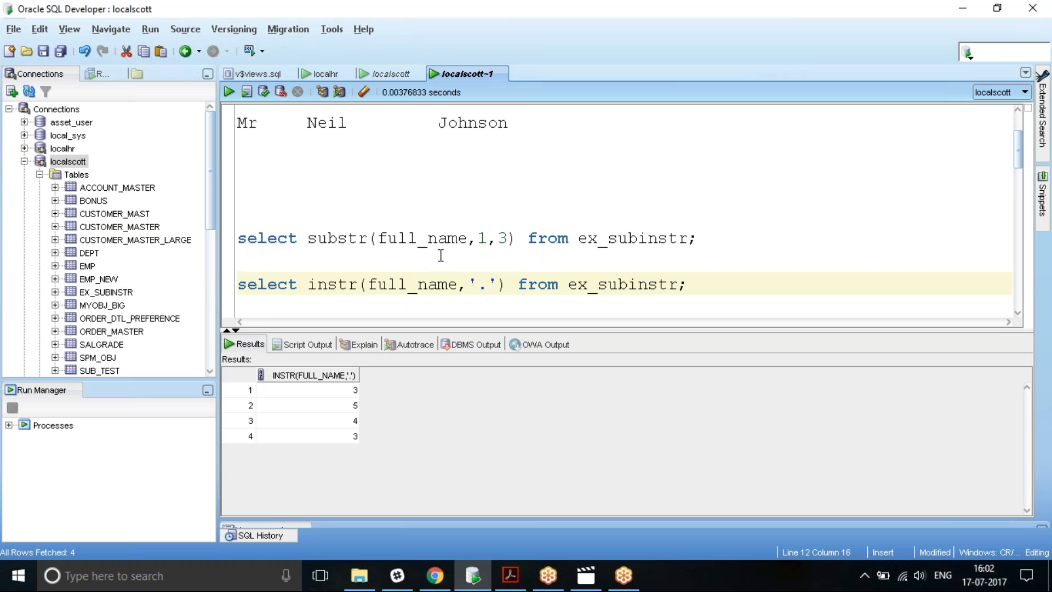
mouse_move(475, 263)
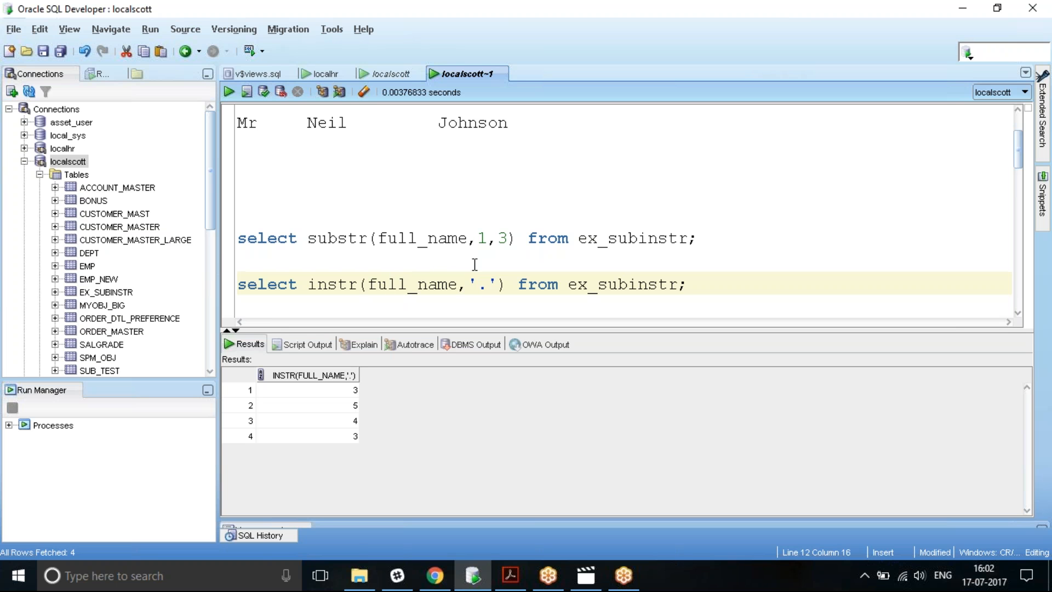
mouse_move(416, 271)
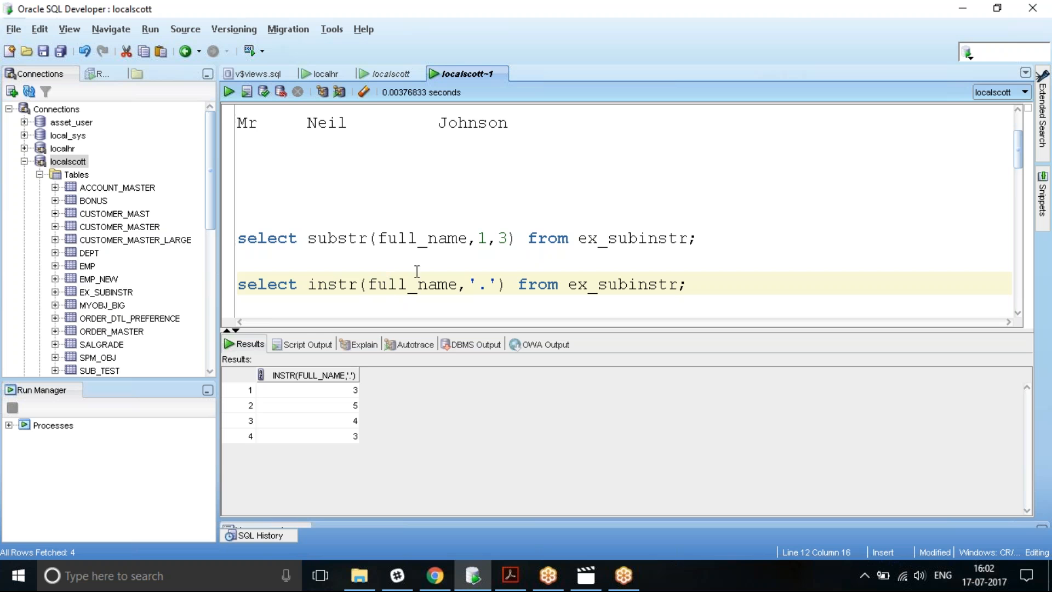
double_click(500, 238)
text(from ex_subinstr;)
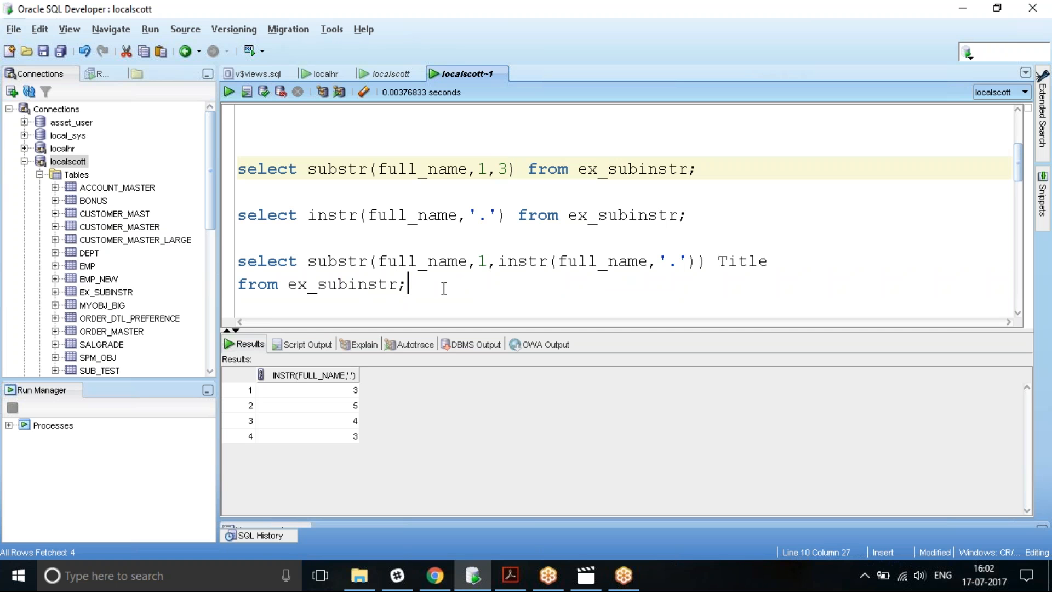
Run and rerun the substr/instr Title query, returning Mr., Miss., Mrs., Mr.
click(228, 92)
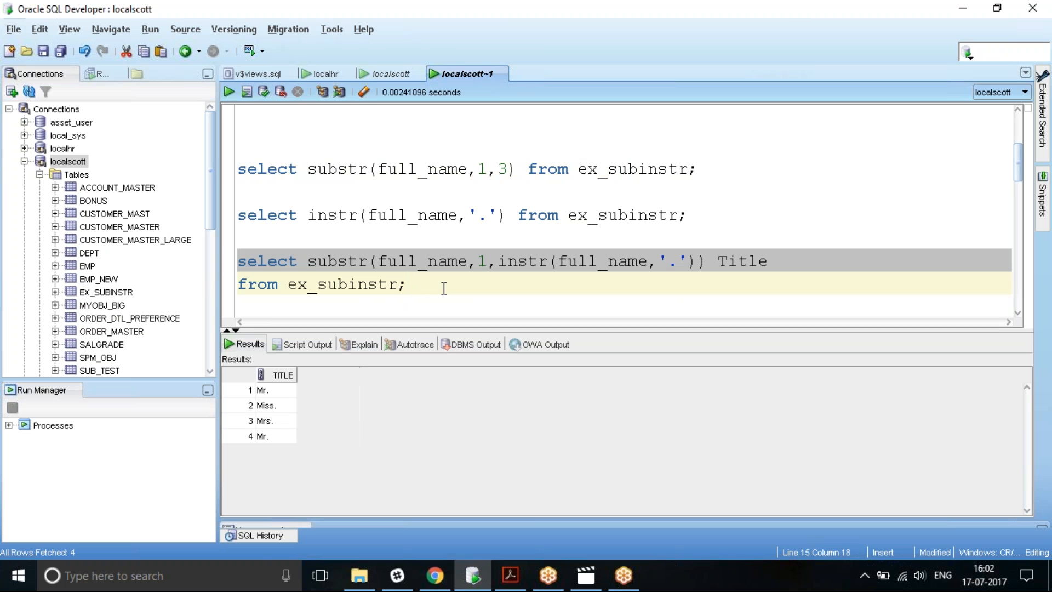
mouse_move(284, 428)
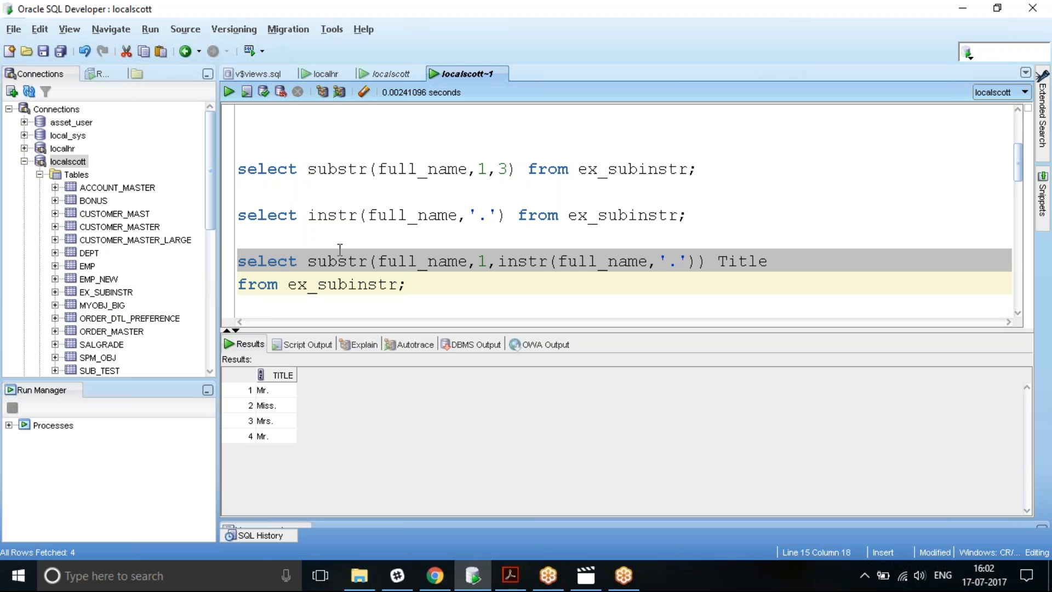
mouse_move(458, 258)
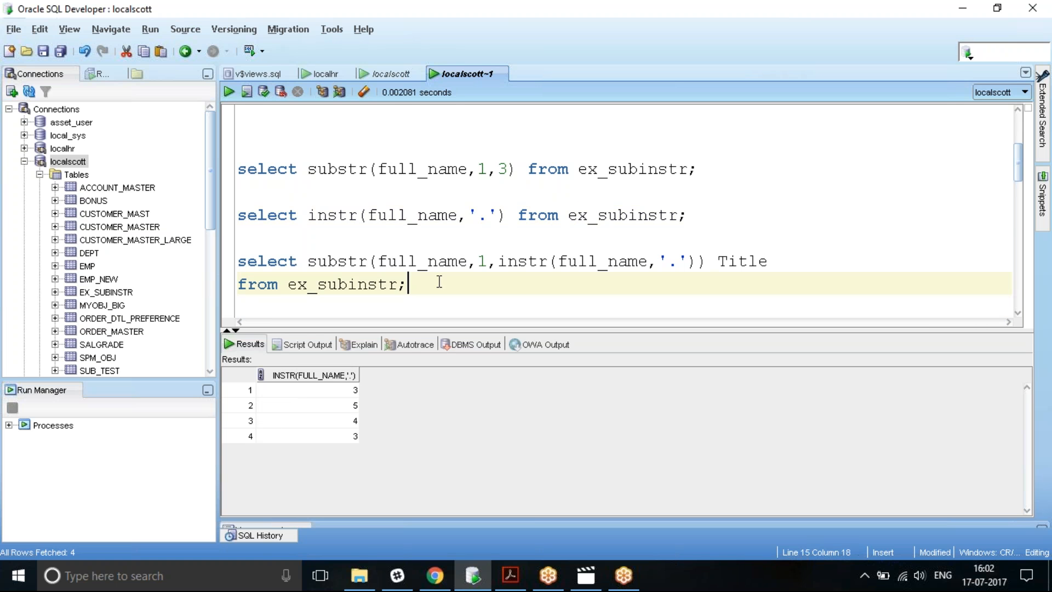
click(229, 92)
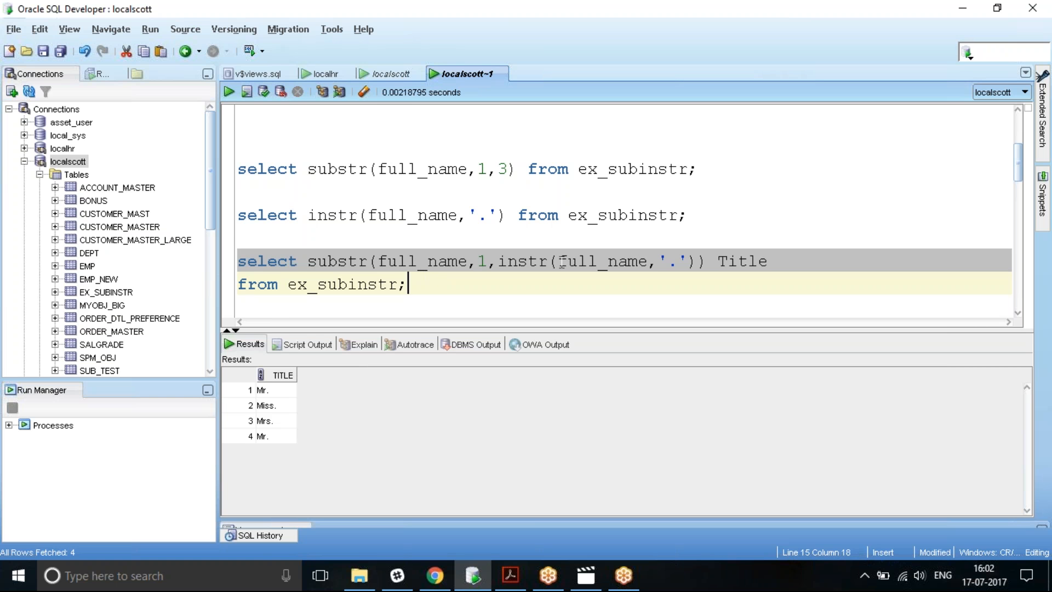
mouse_move(493, 292)
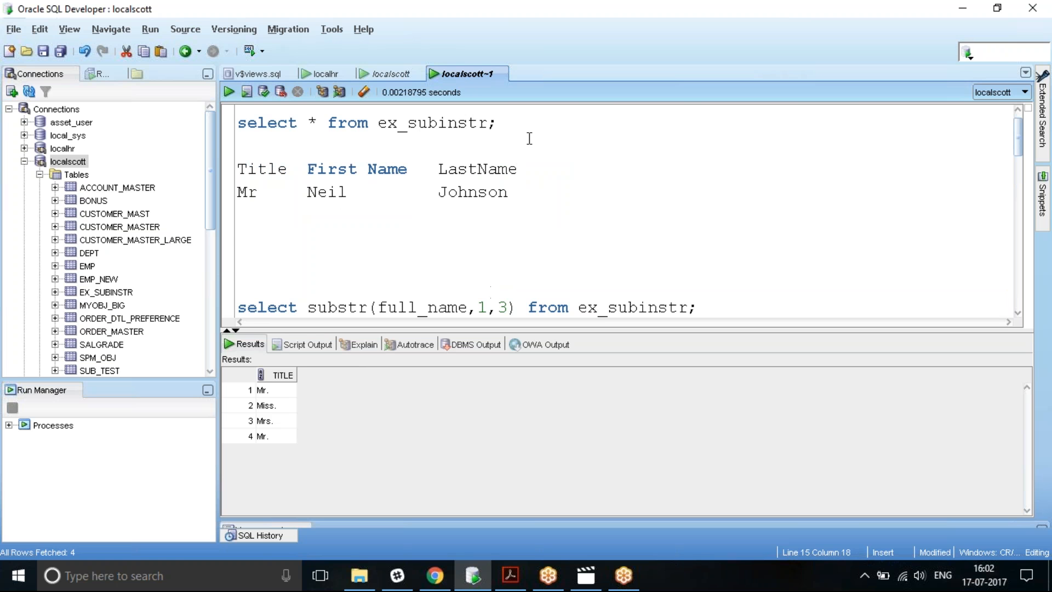
Rerun the full-table ex_subinstr query listing the four full names.
click(228, 92)
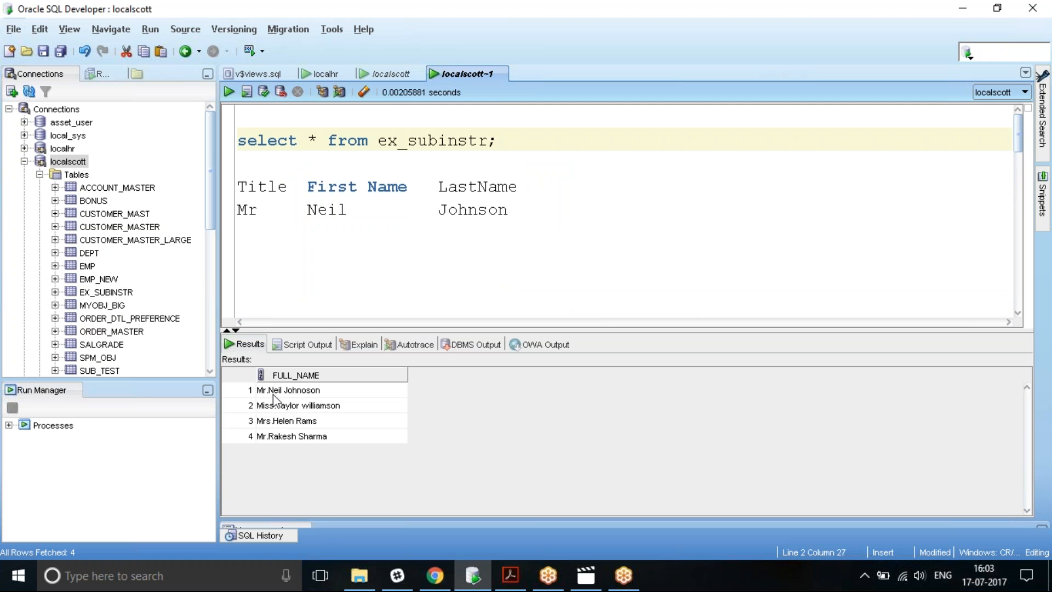
mouse_move(285, 397)
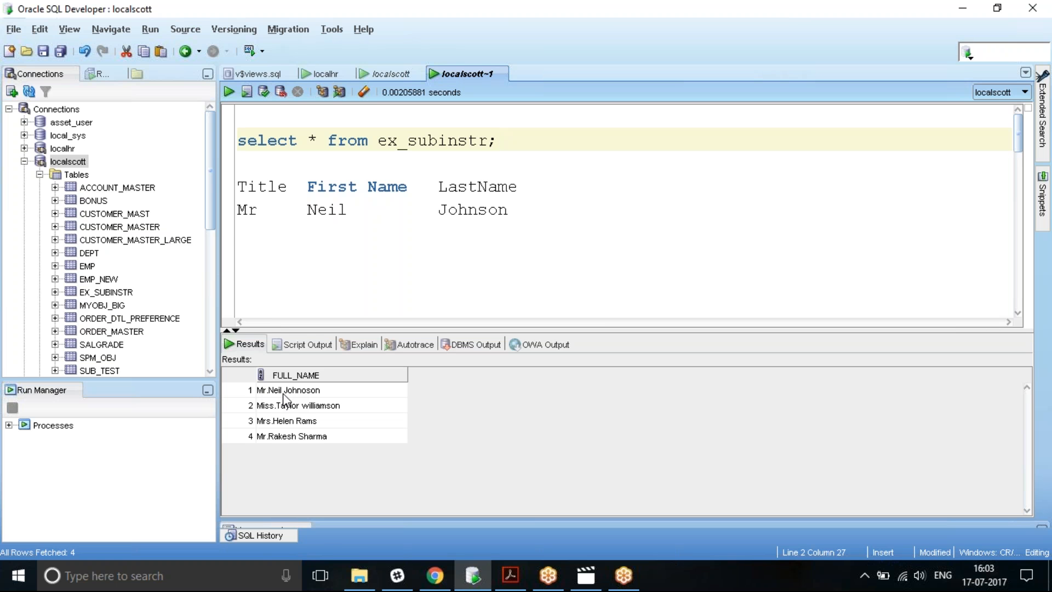
mouse_move(292, 424)
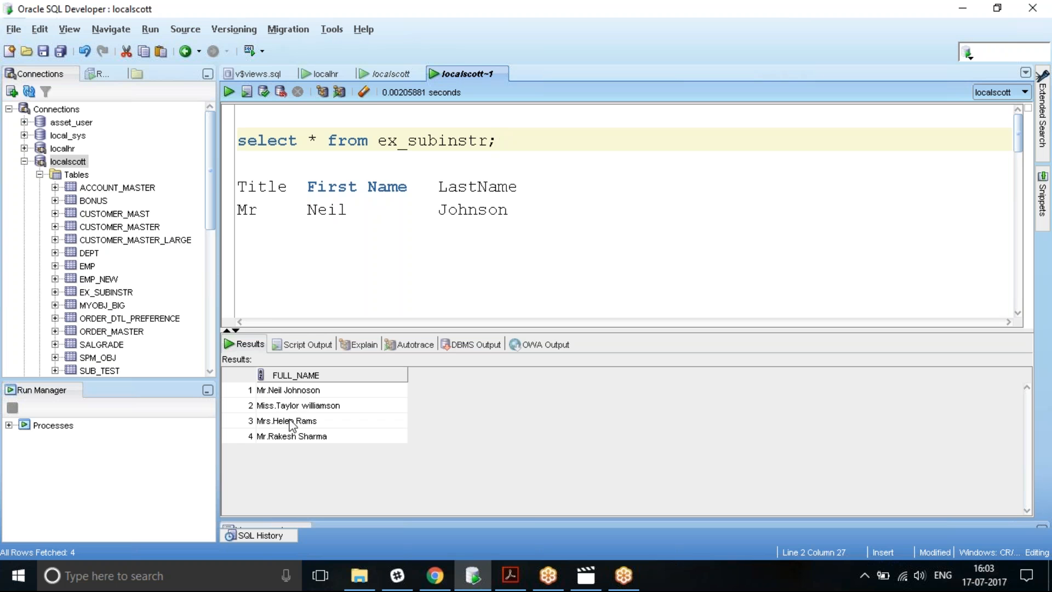
mouse_move(283, 395)
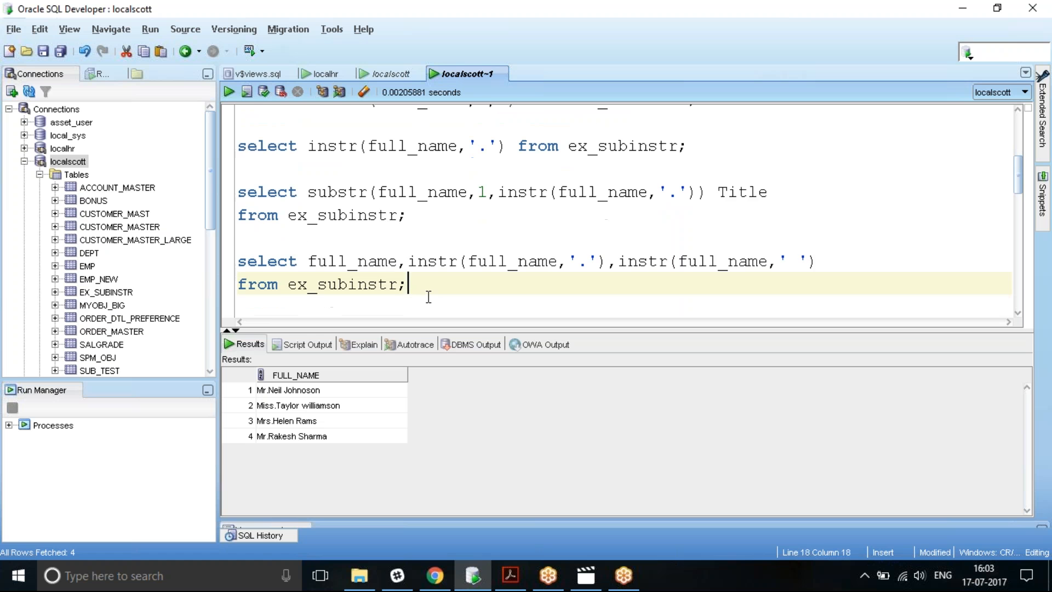
Run the instr query showing dot positions 3, 5, 4, 3 and space positions 8, 12, 10, 10.
click(228, 92)
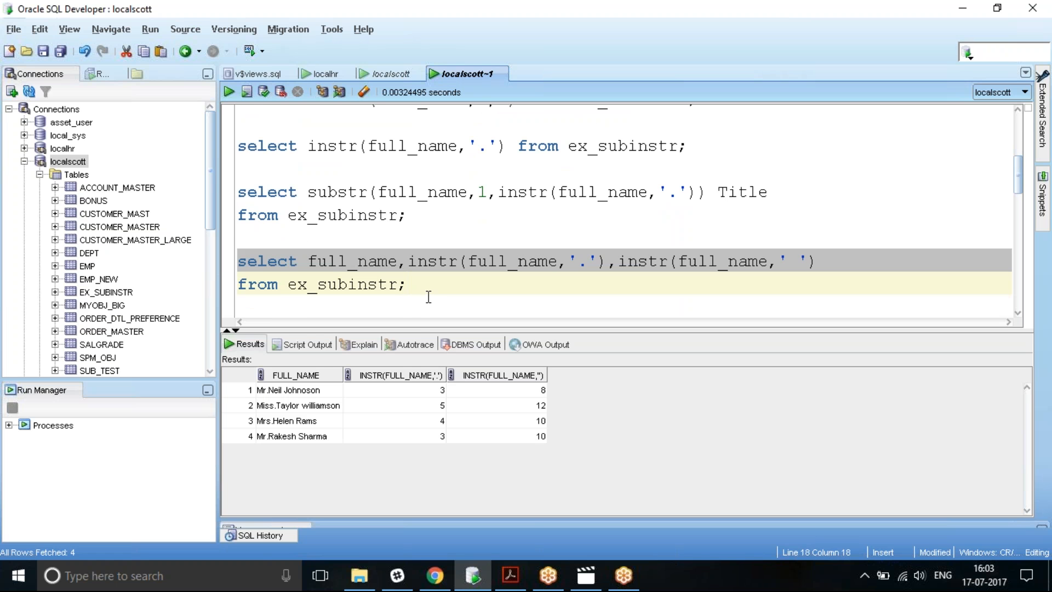
mouse_move(519, 263)
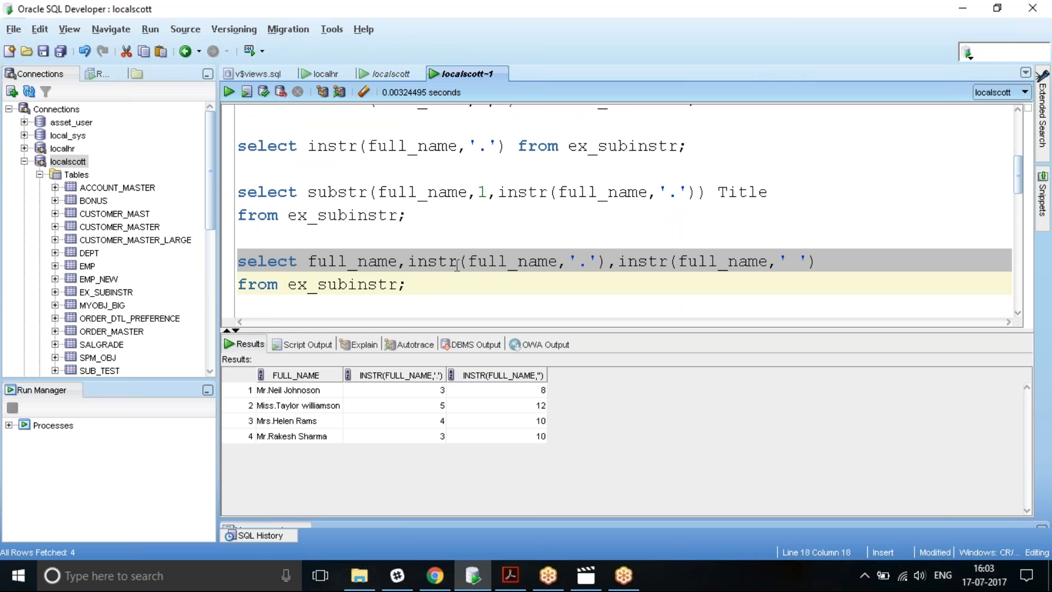
mouse_move(436, 430)
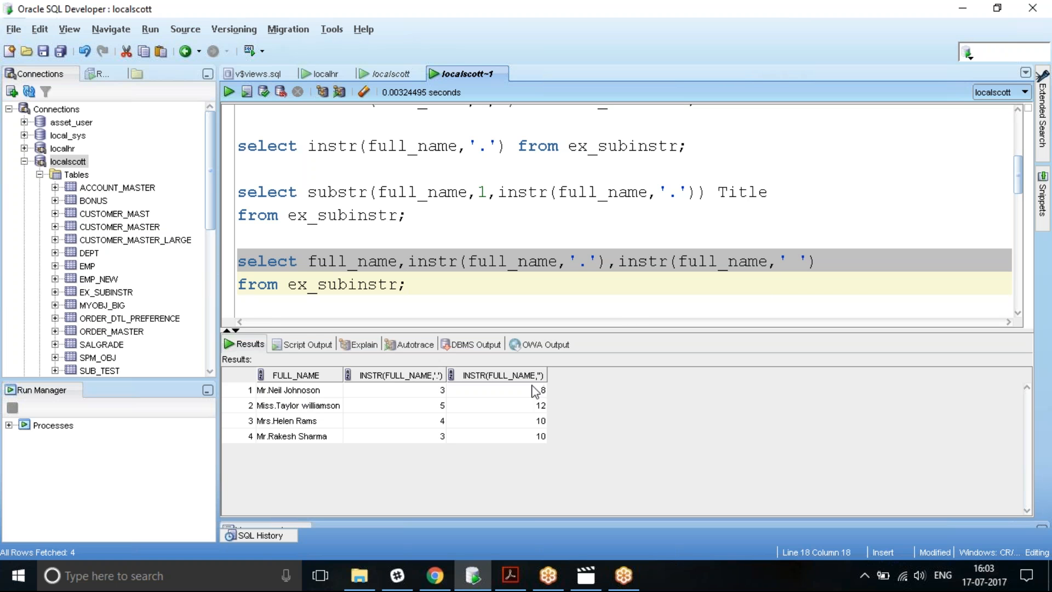
mouse_move(538, 400)
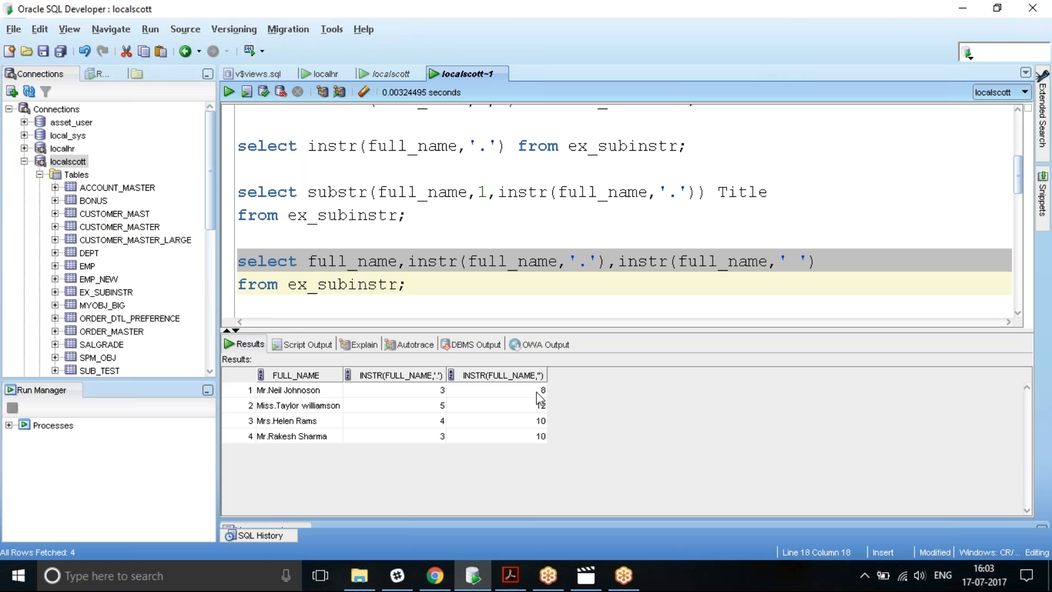
mouse_move(388, 268)
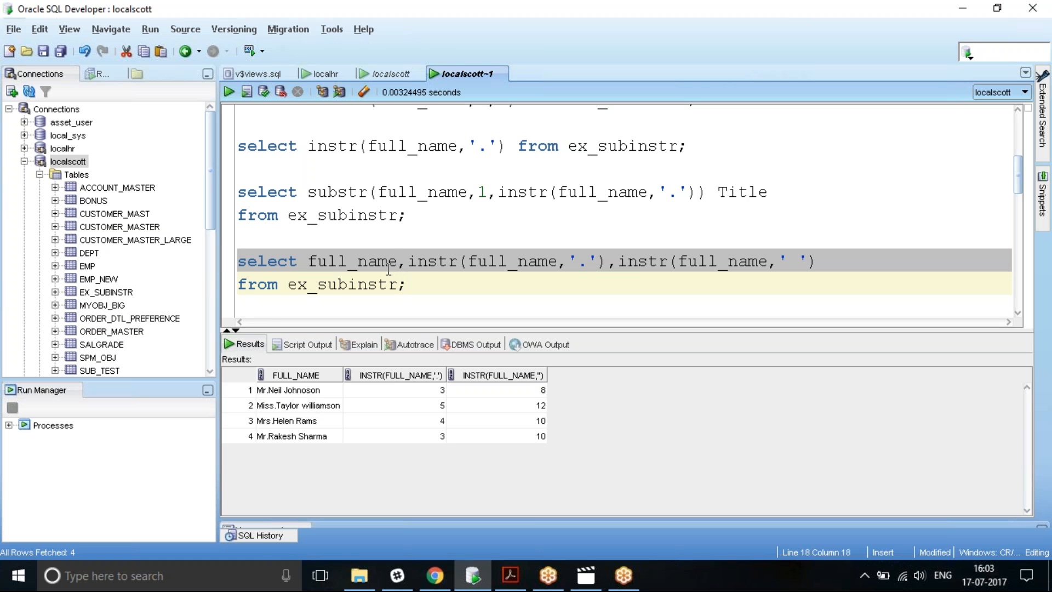
mouse_move(411, 186)
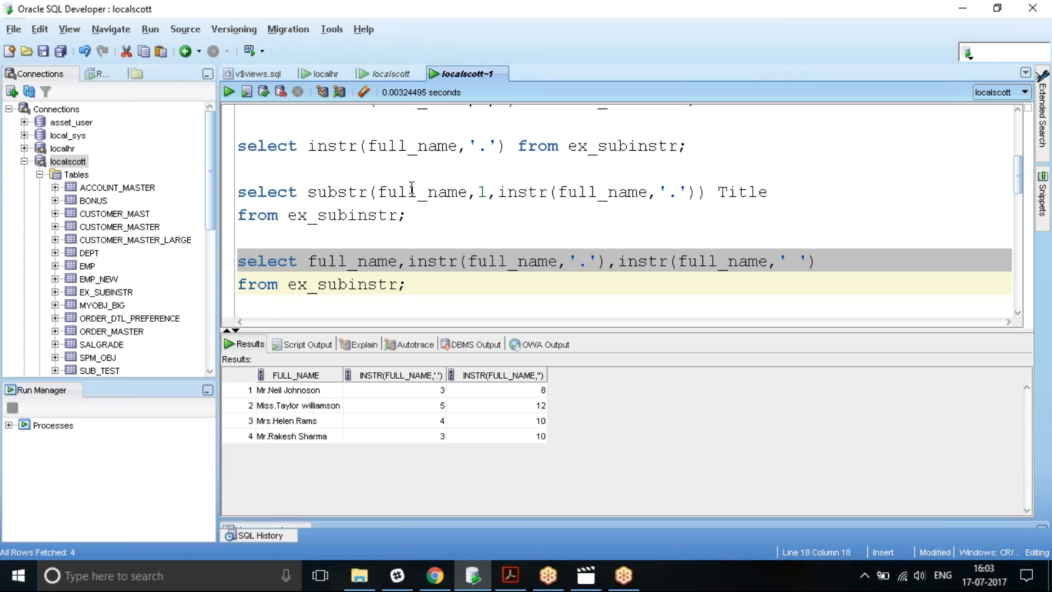
mouse_move(448, 397)
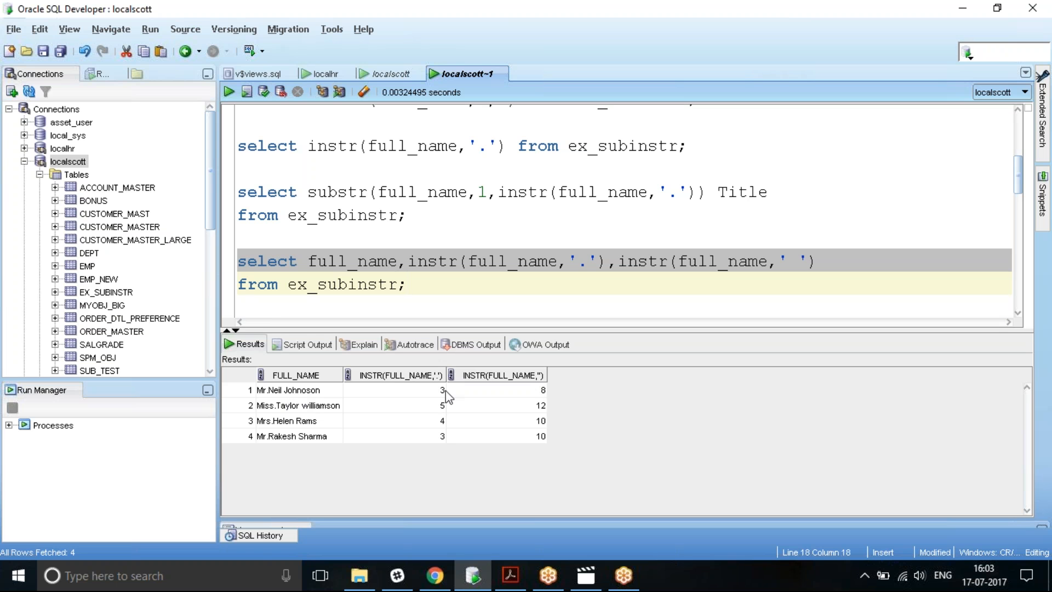
mouse_move(451, 397)
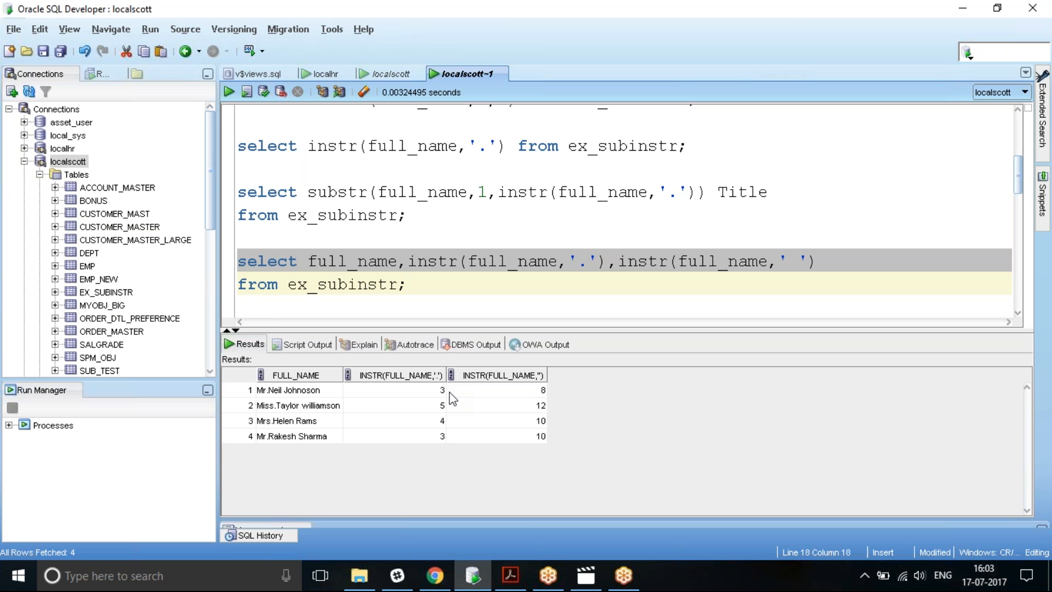
mouse_move(544, 394)
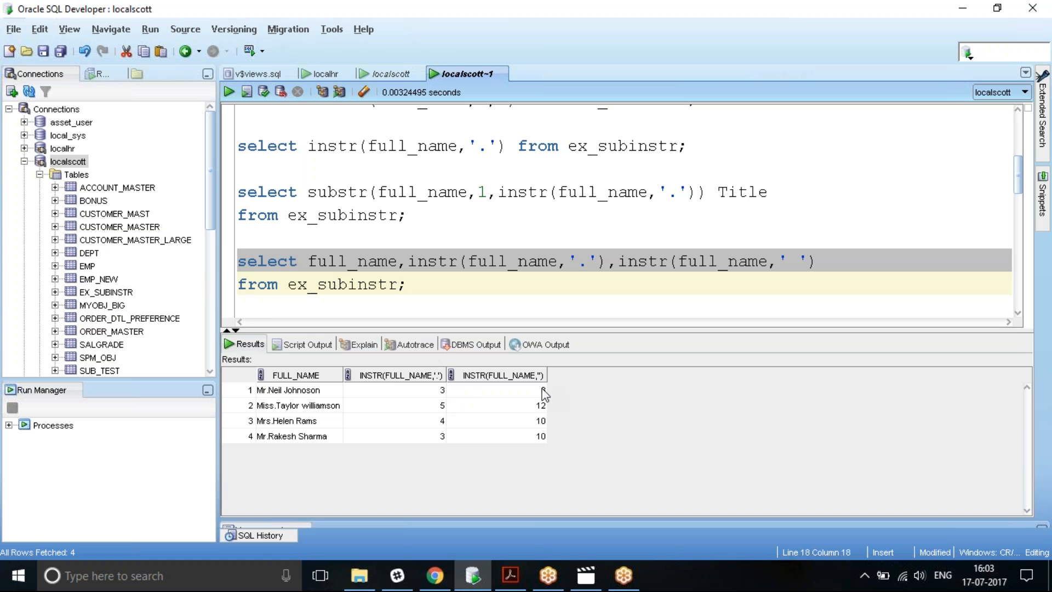
mouse_move(445, 394)
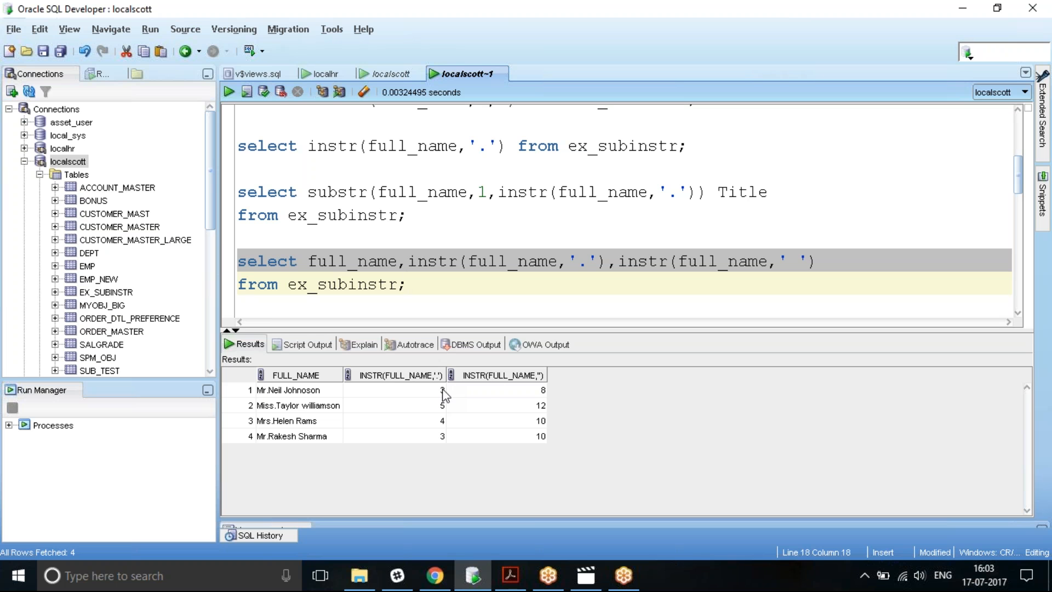
mouse_move(451, 397)
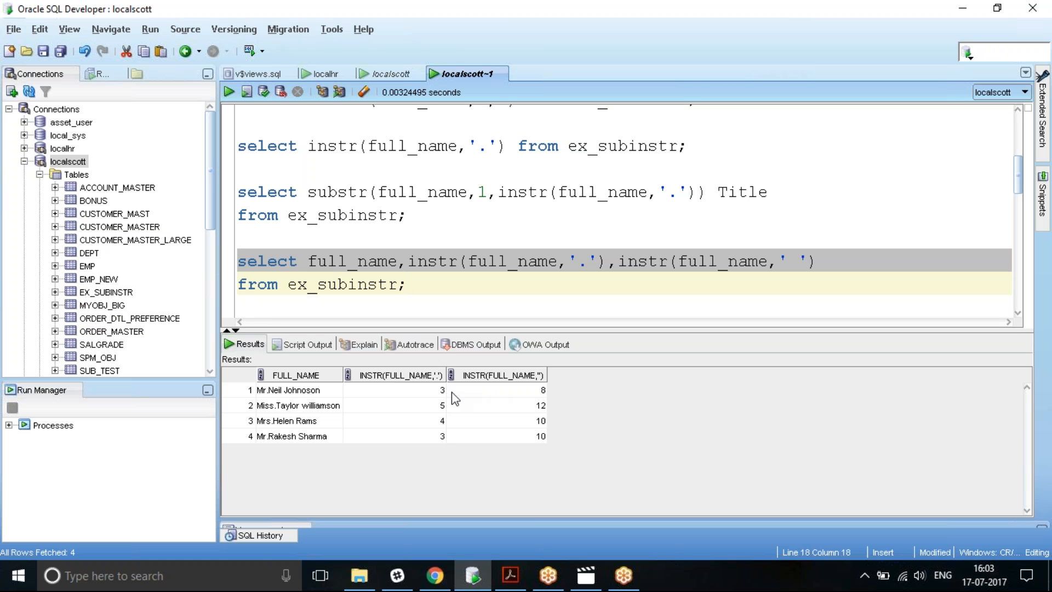
mouse_move(282, 397)
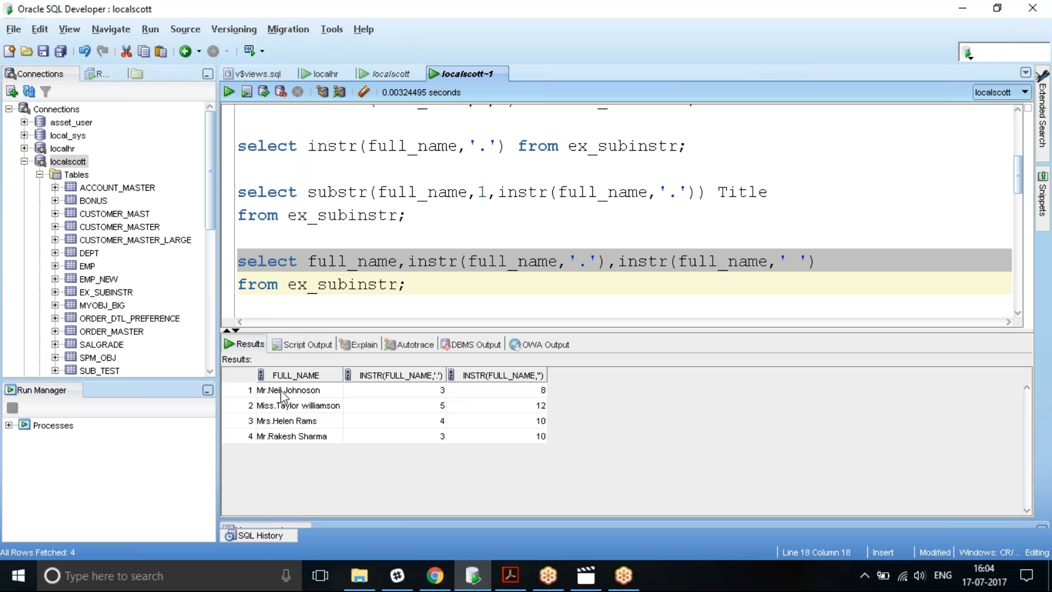
mouse_move(424, 392)
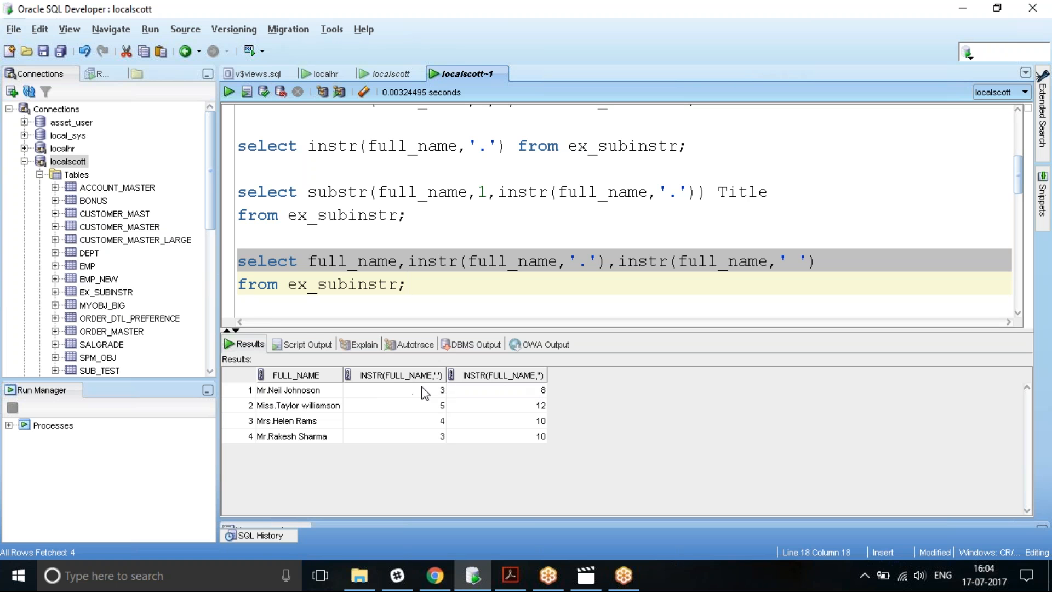
mouse_move(544, 379)
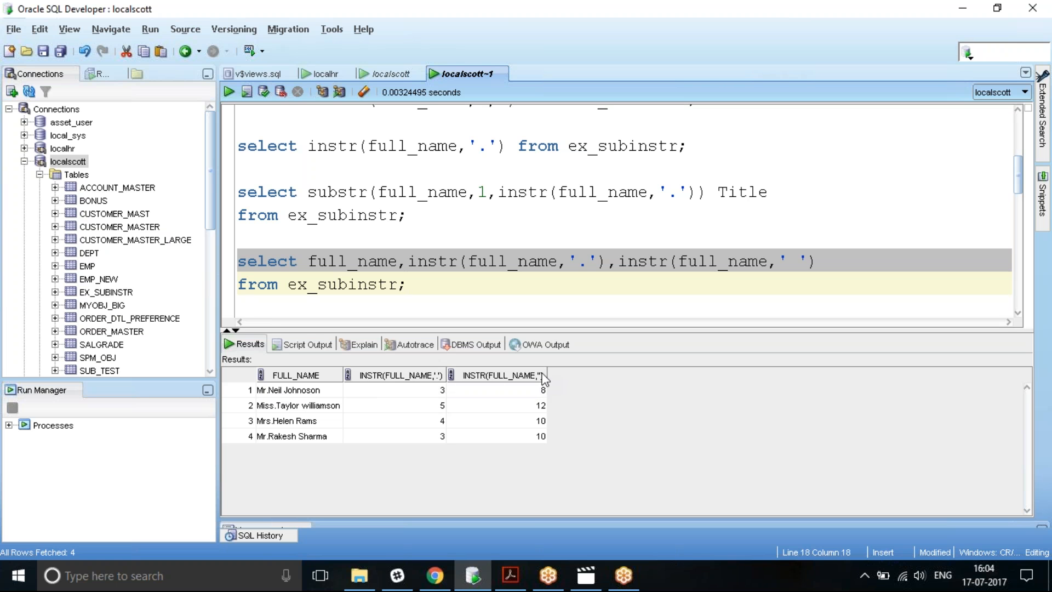
mouse_move(550, 388)
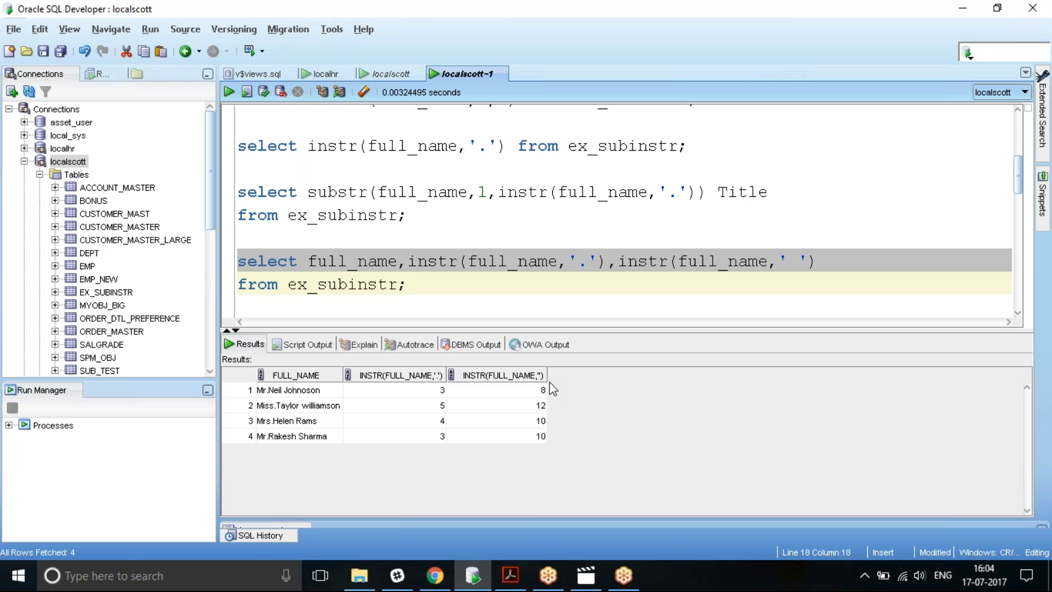
mouse_move(287, 394)
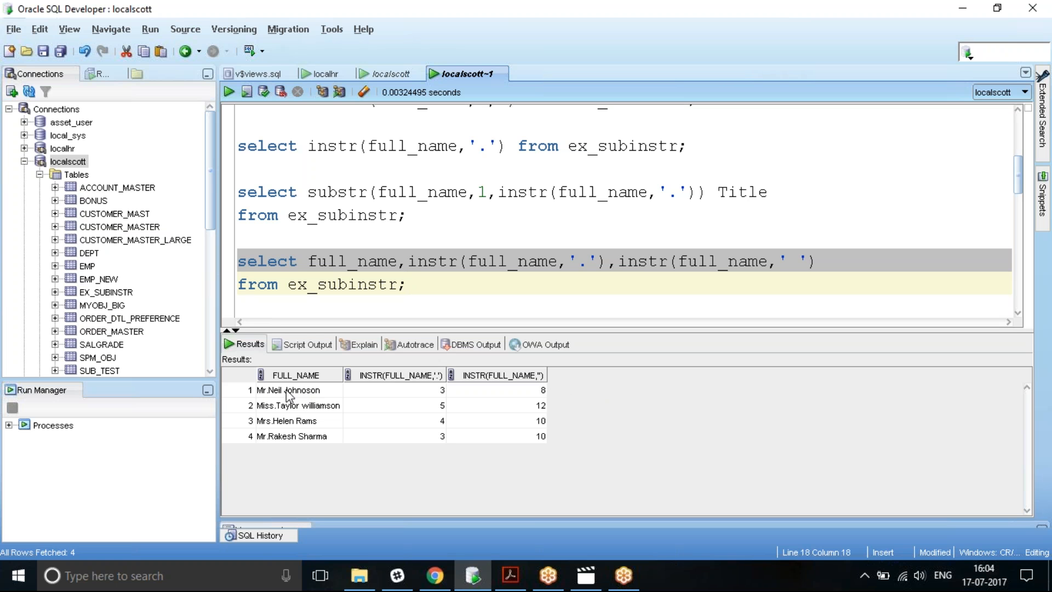
mouse_move(543, 364)
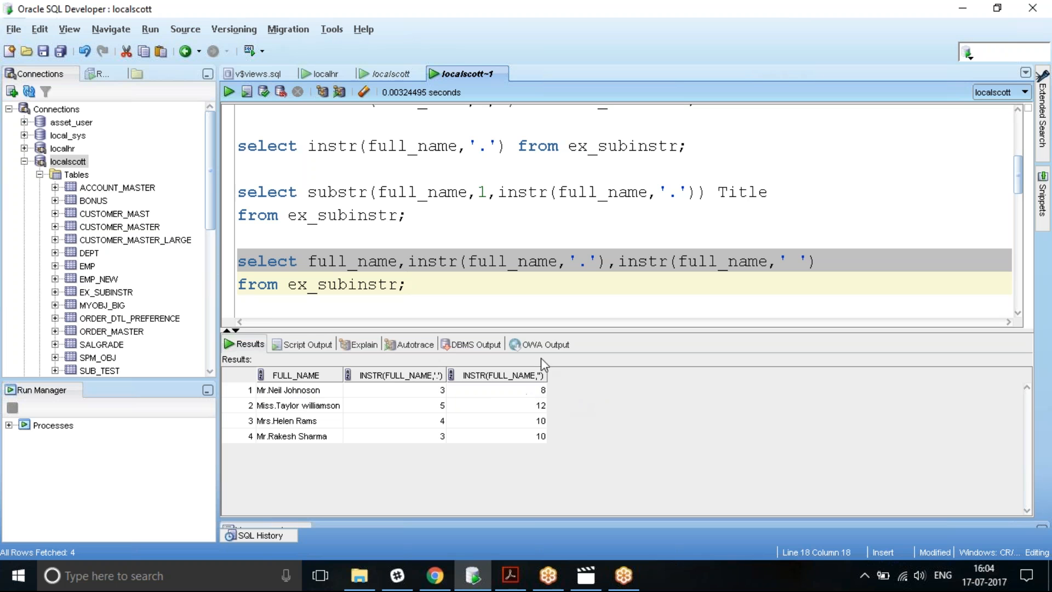
mouse_move(428, 403)
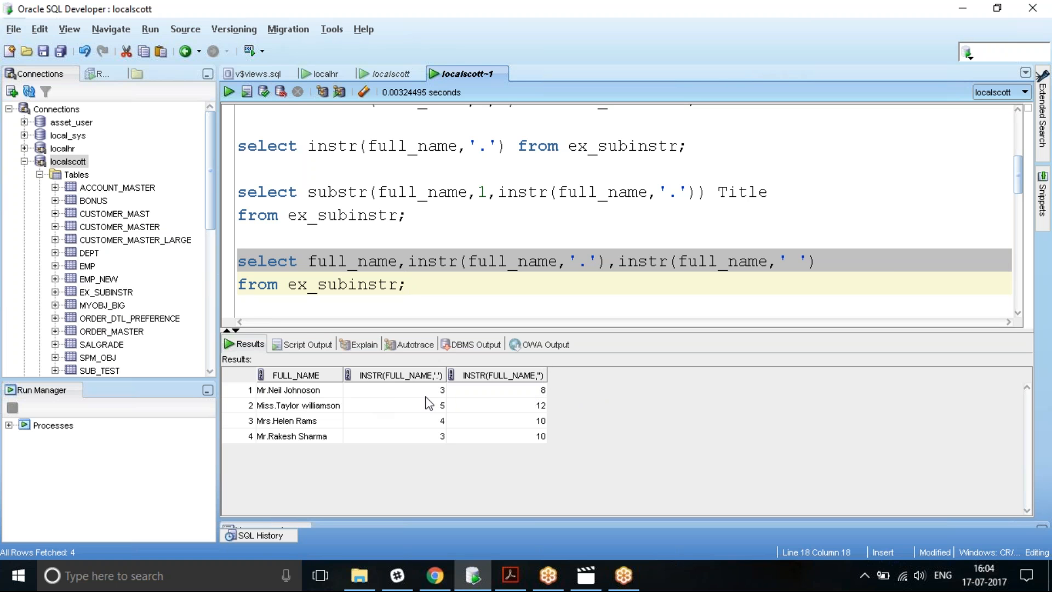
mouse_move(445, 398)
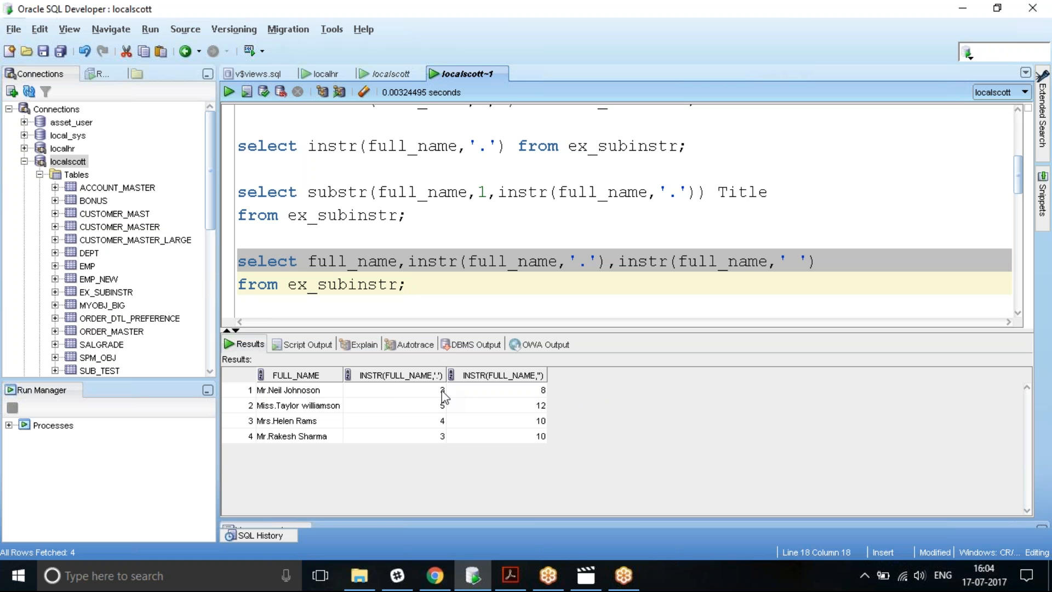
mouse_move(544, 396)
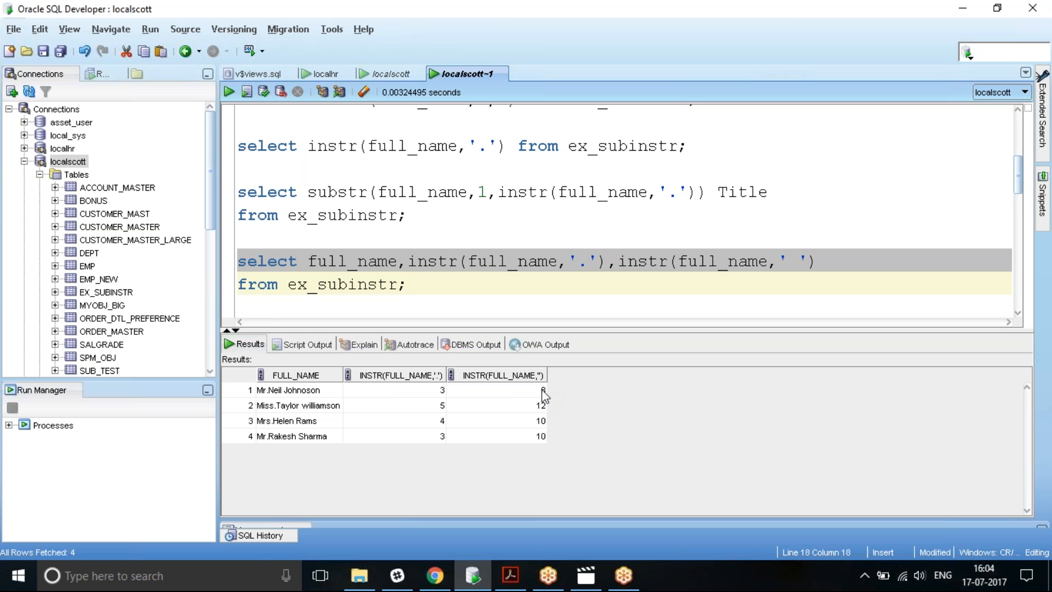
mouse_move(409, 417)
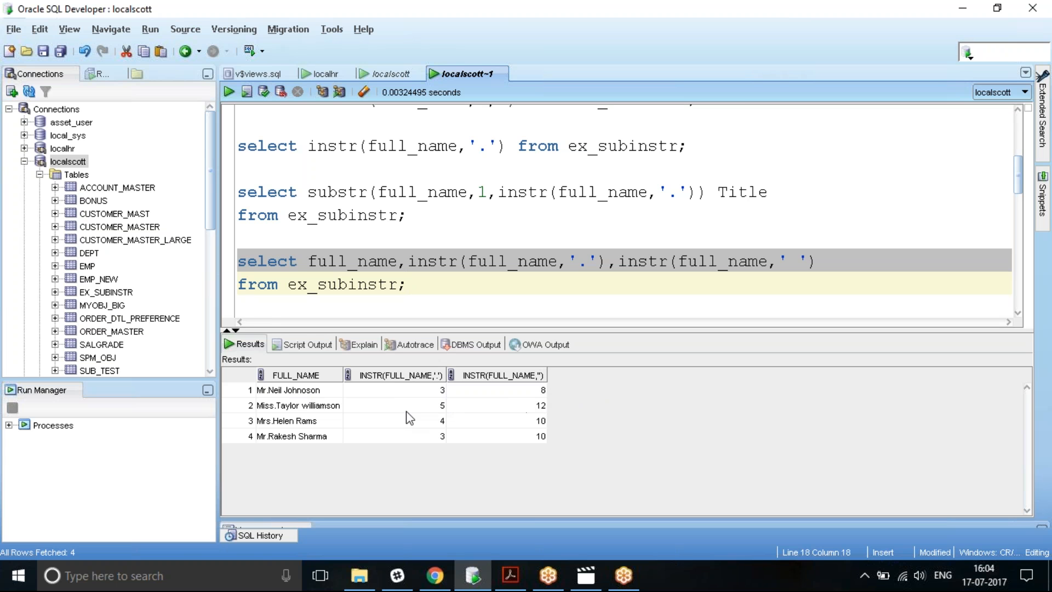
mouse_move(282, 412)
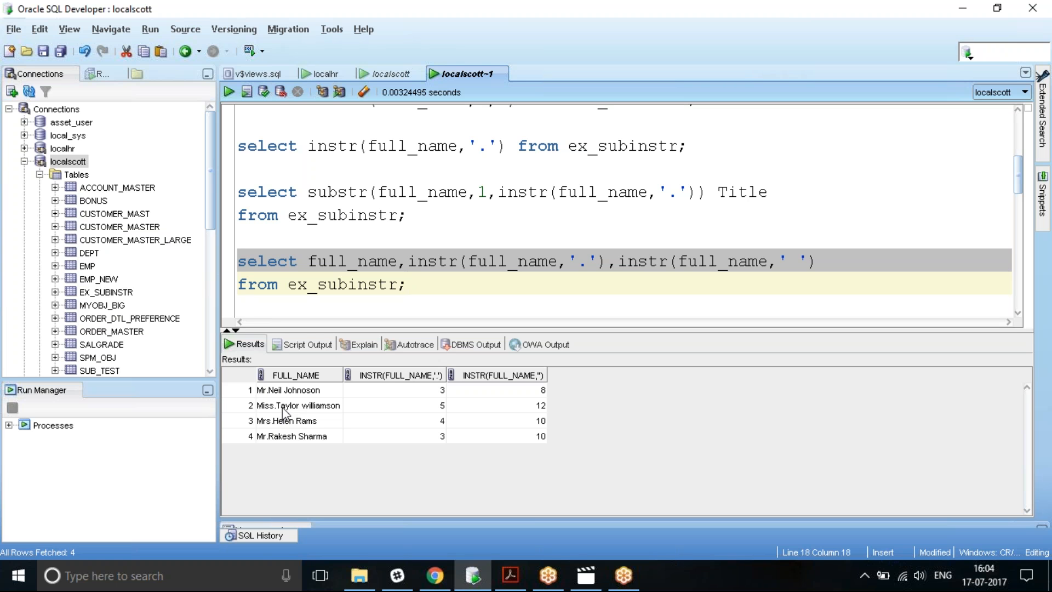
mouse_move(542, 412)
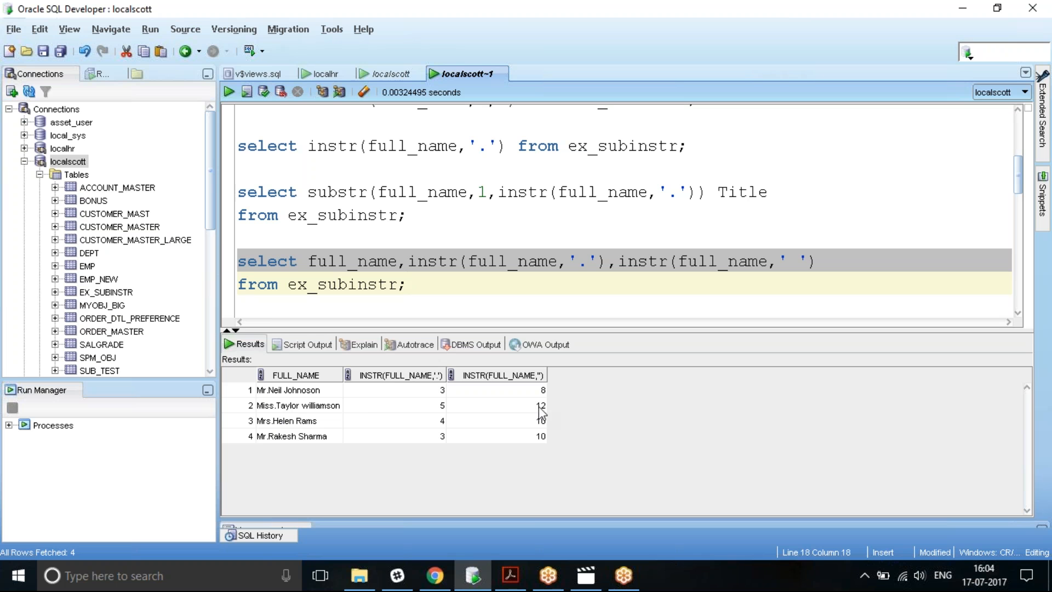
mouse_move(579, 409)
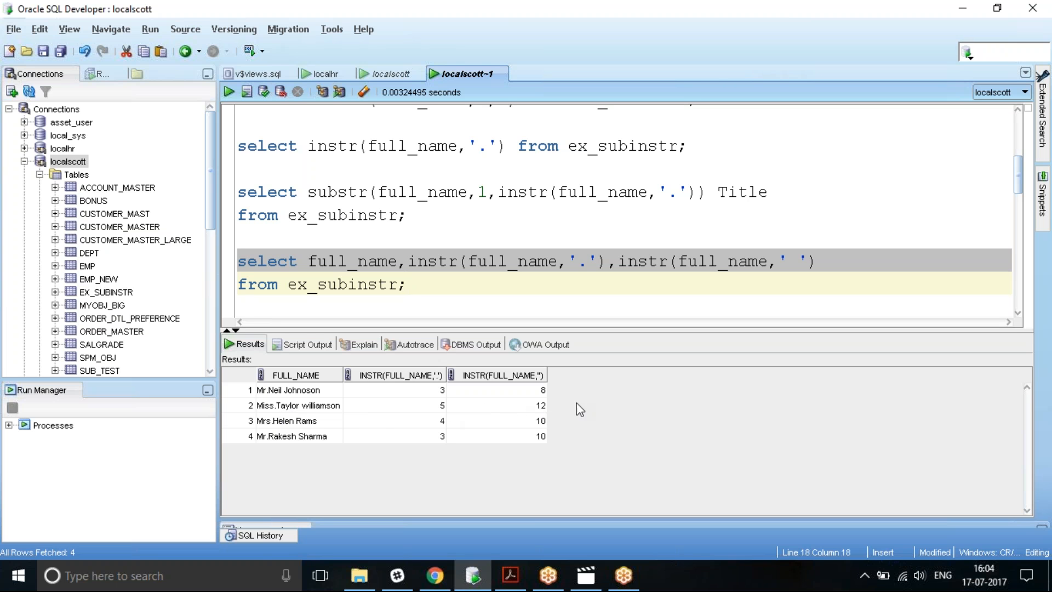
mouse_move(293, 414)
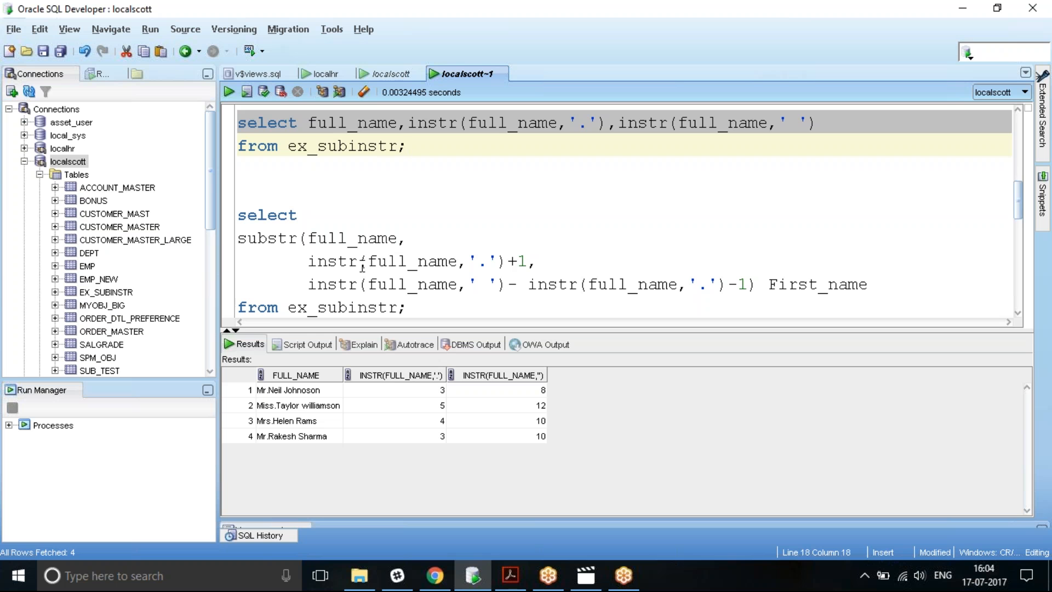
mouse_move(523, 260)
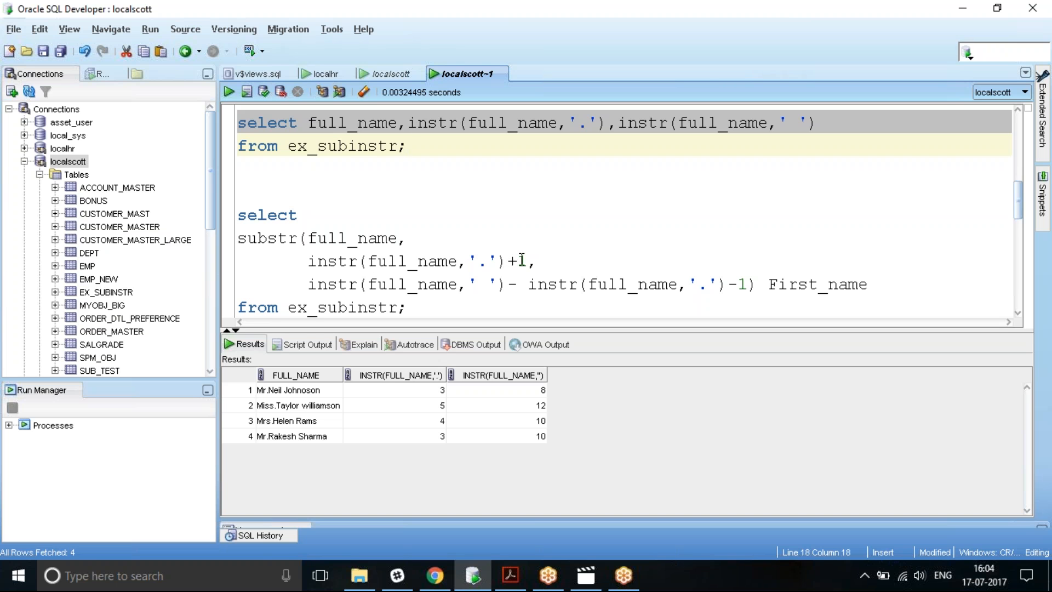
mouse_move(275, 398)
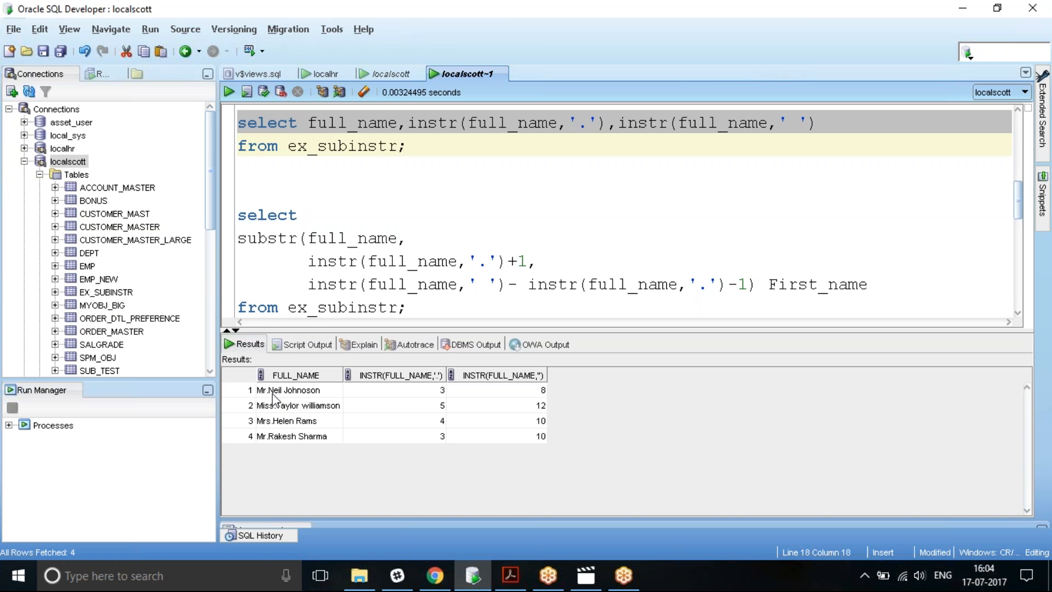
mouse_move(476, 289)
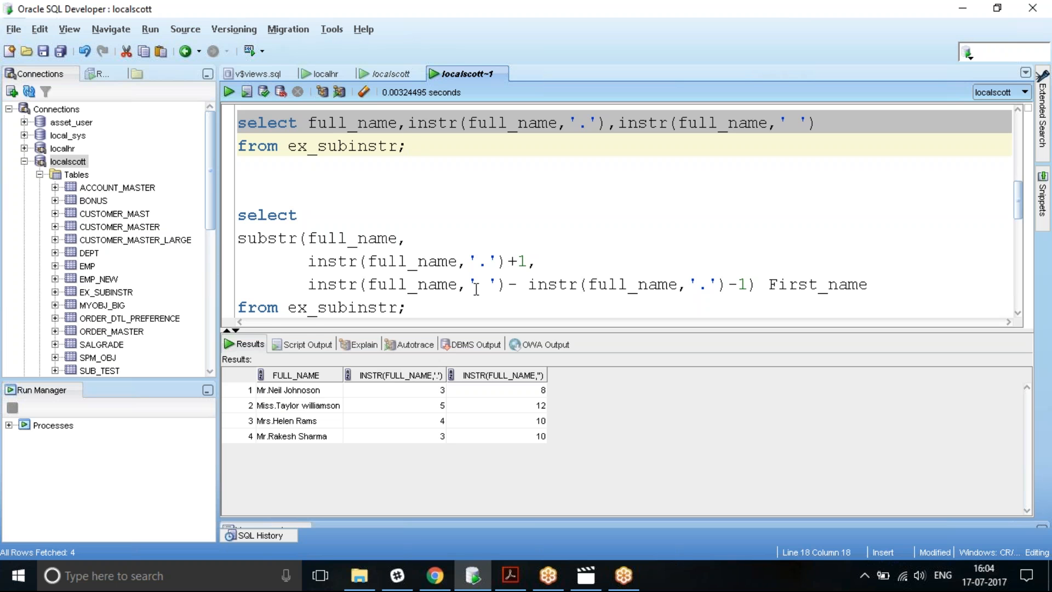
mouse_move(508, 282)
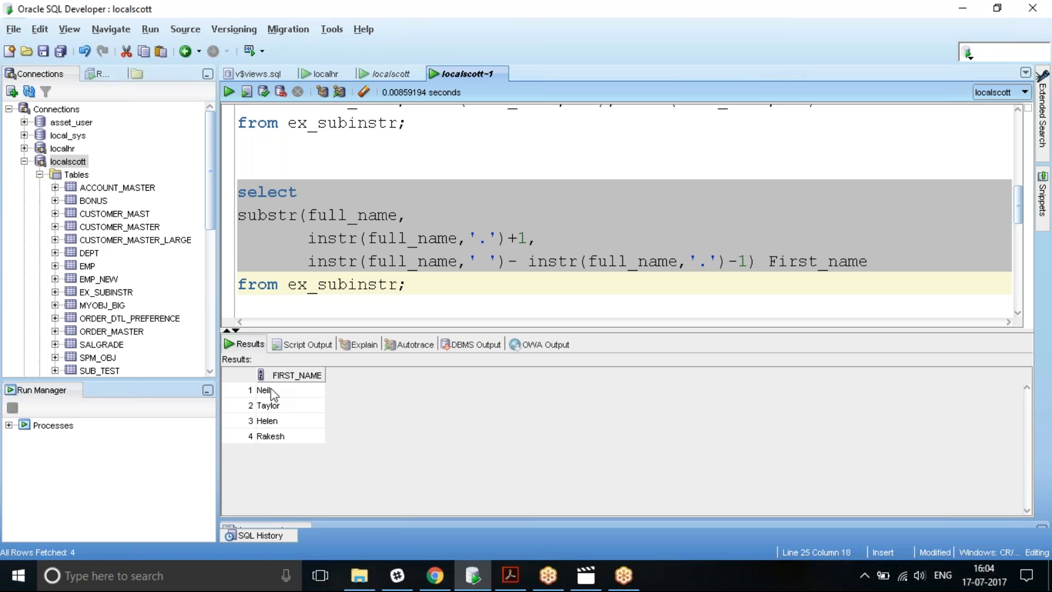
mouse_move(273, 440)
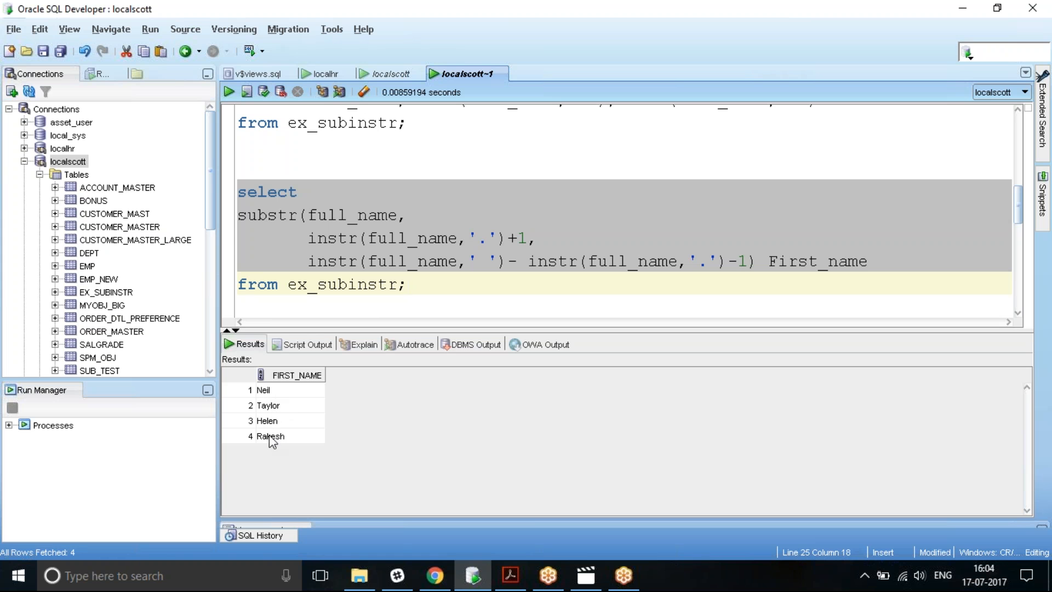
mouse_move(394, 243)
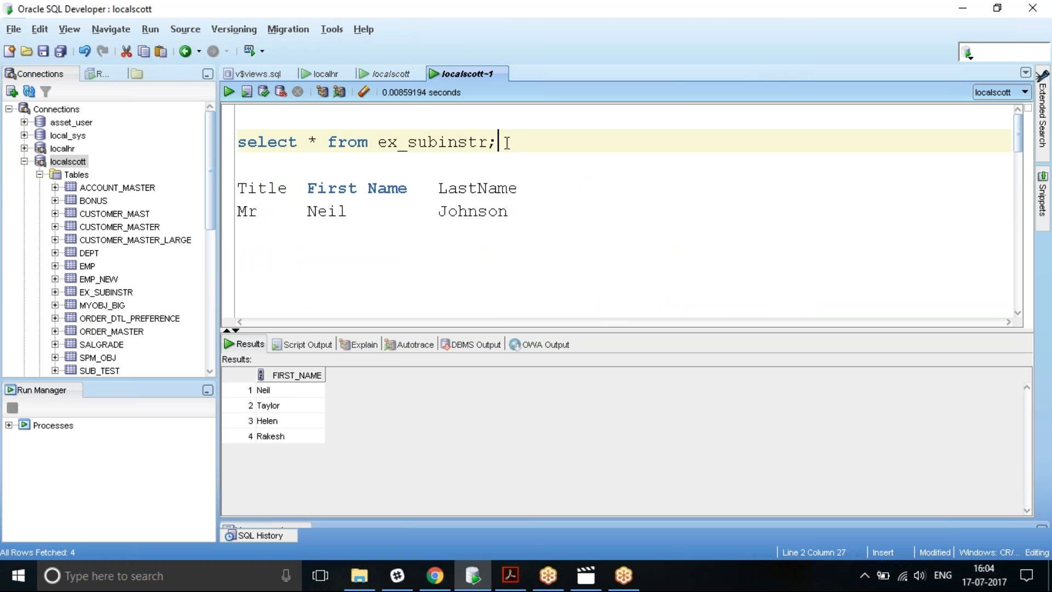
Re-run the select * from ex_subinstr query listing every full name.
click(227, 92)
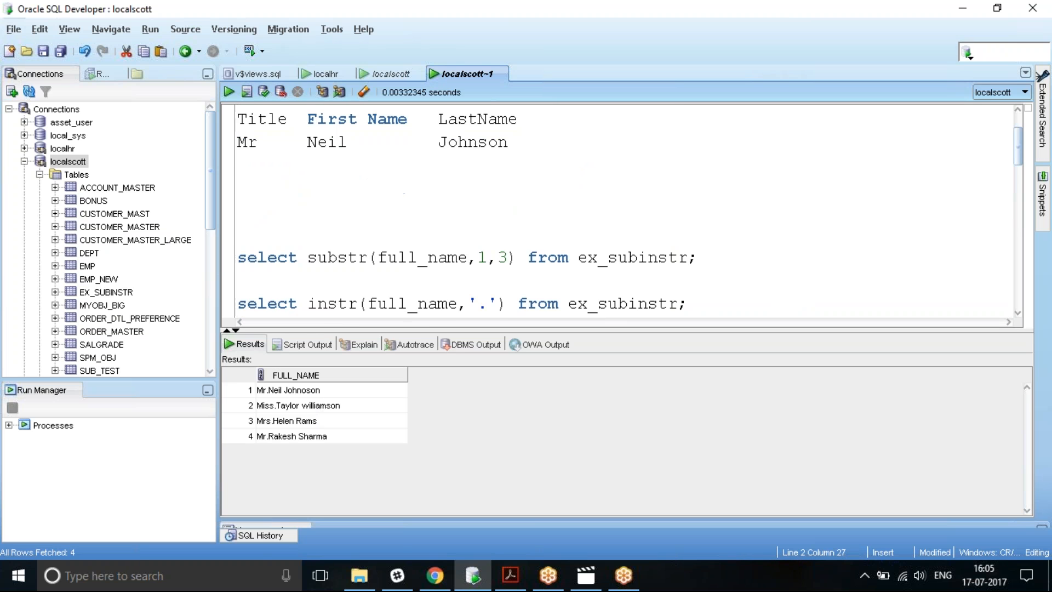
Run the last_name query returning Johnoson, williamson, Rams and Sharma.
scroll(down, 3)
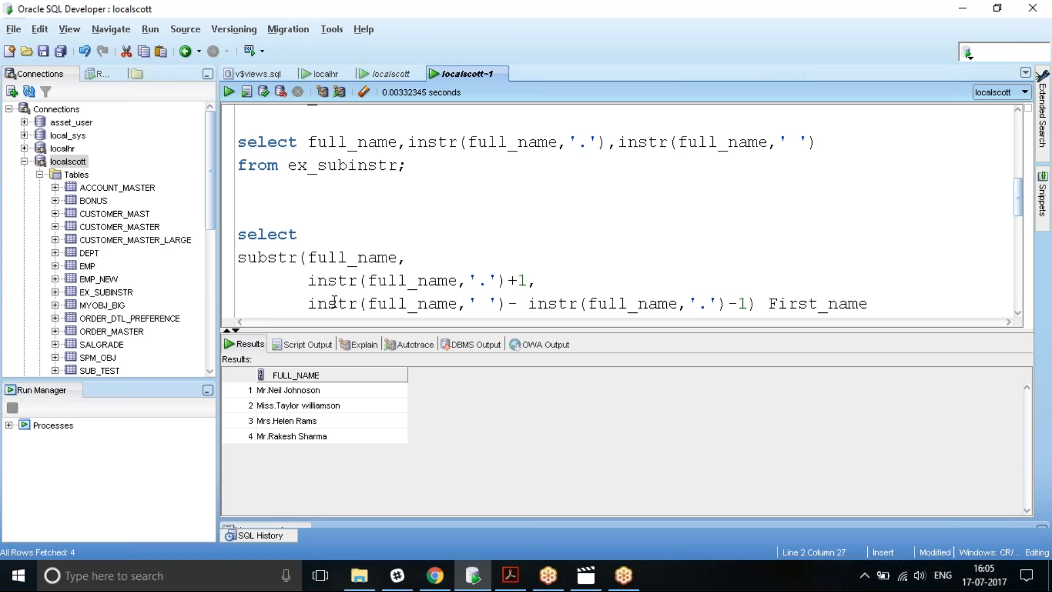
mouse_move(490, 301)
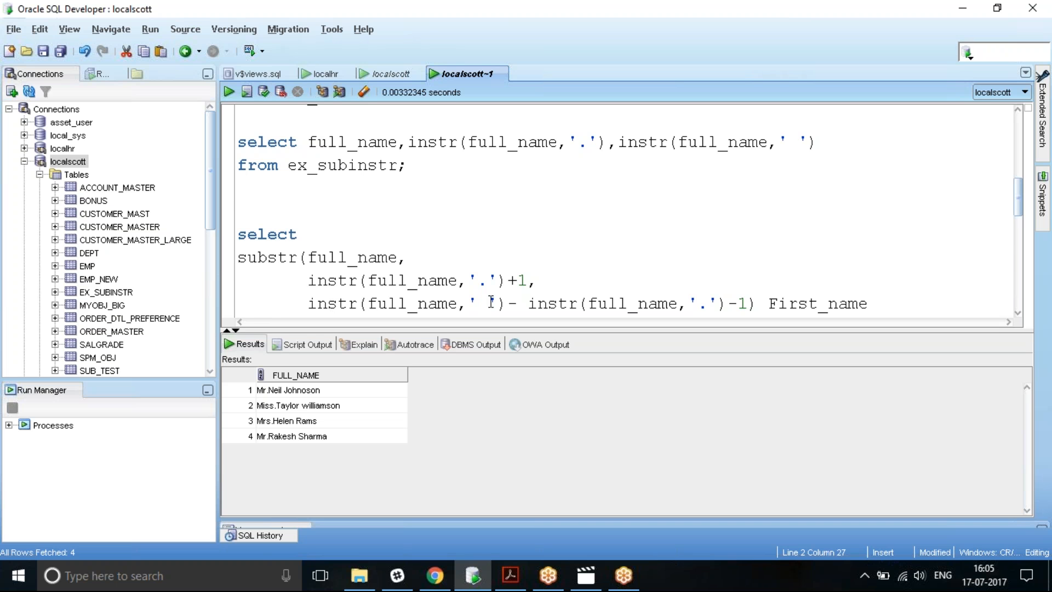
scroll(down, 3)
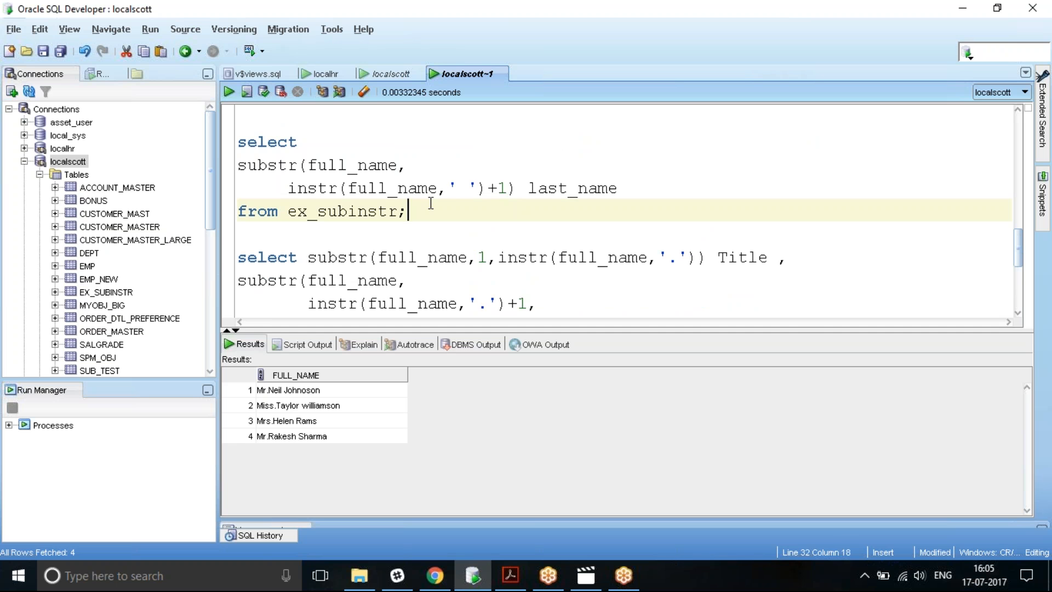
click(228, 92)
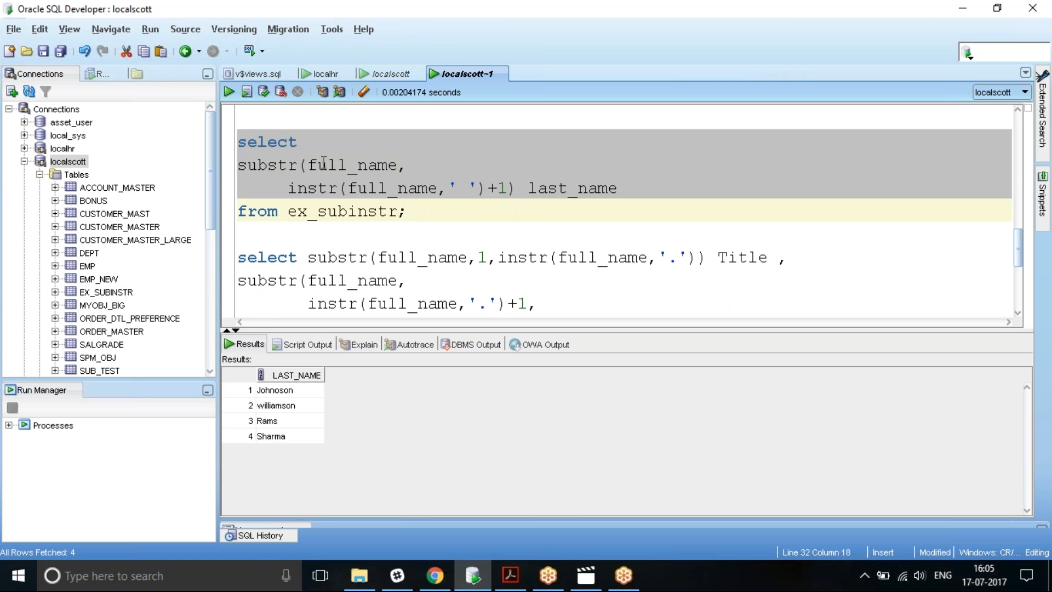
mouse_move(370, 174)
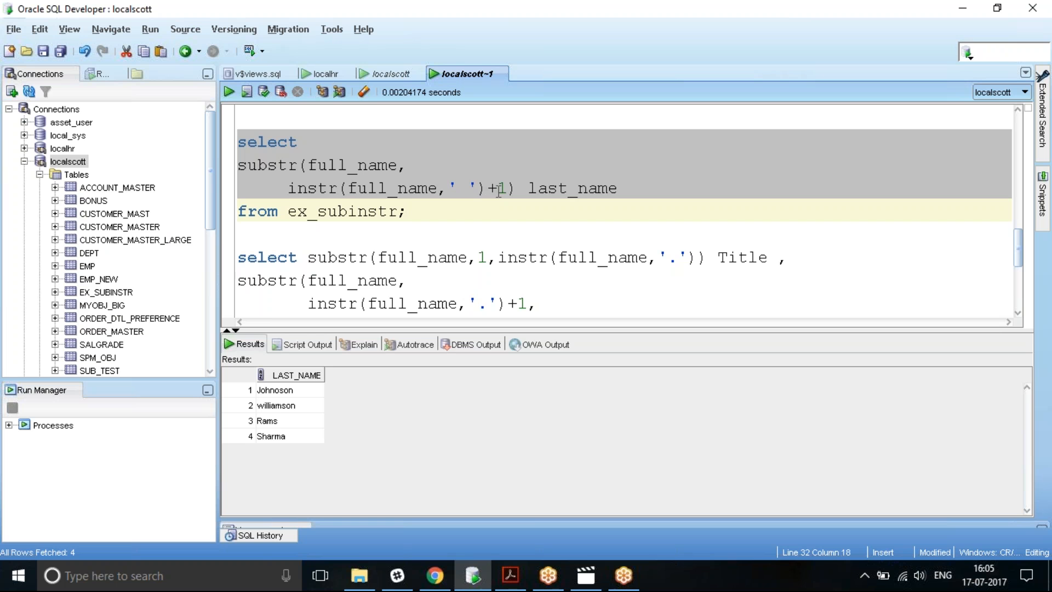
mouse_move(285, 403)
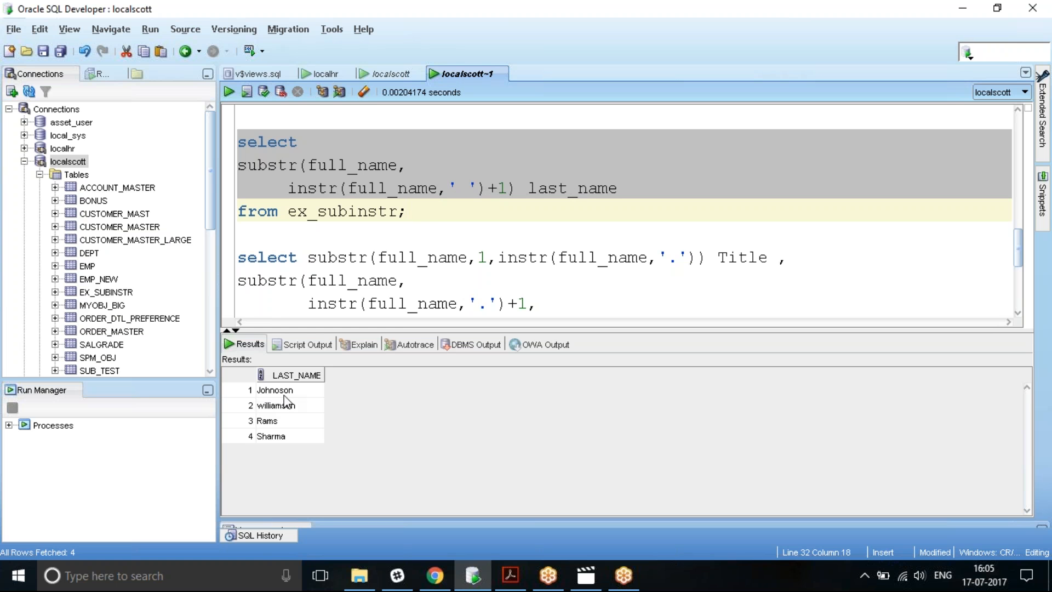
mouse_move(275, 434)
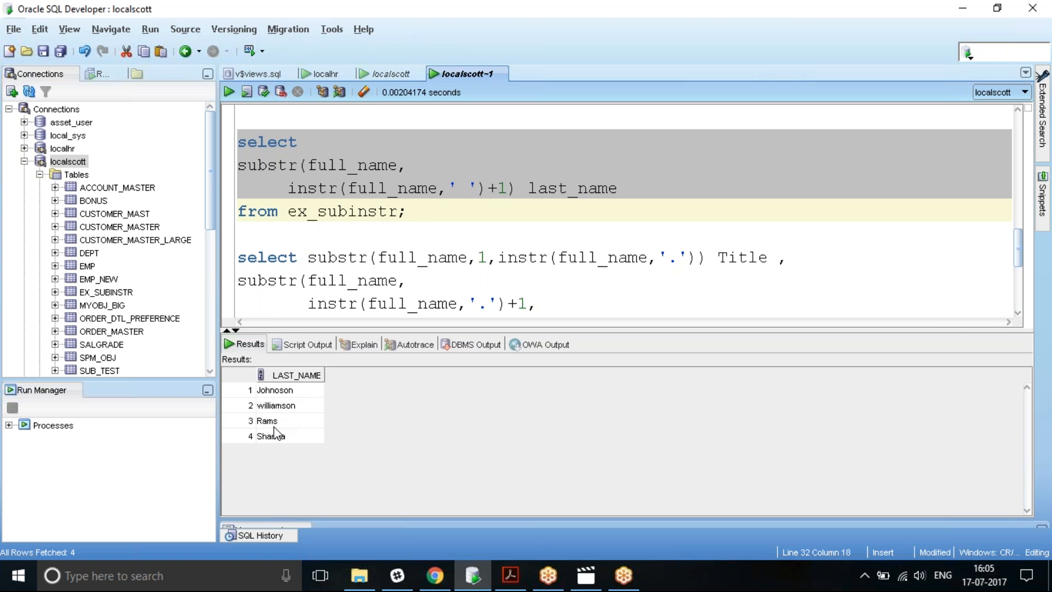
mouse_move(407, 239)
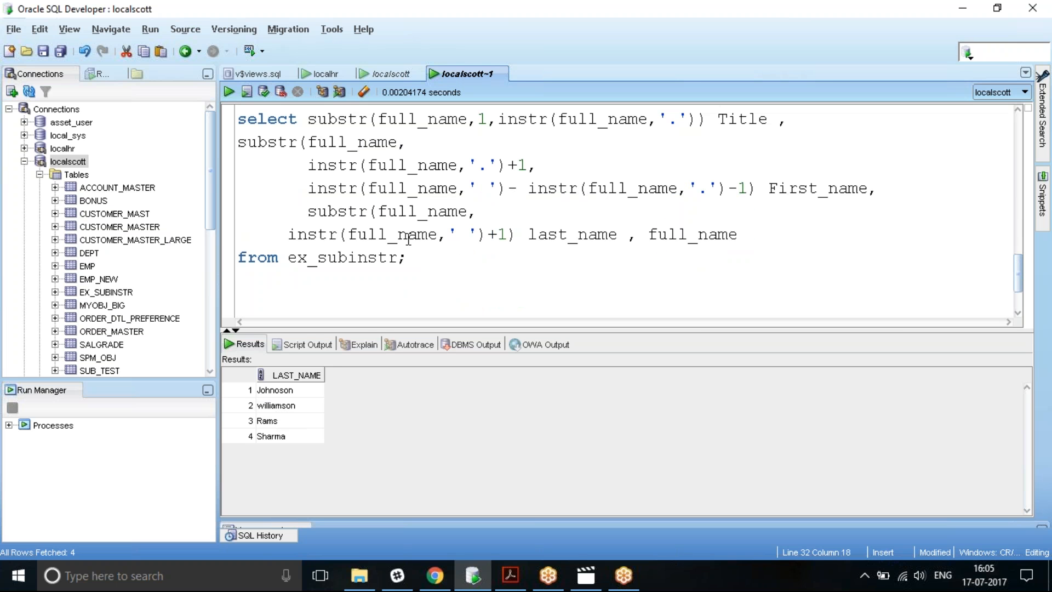
Drag the splitter down to enlarge the editor and select the combined Title/First_name/last_name query.
drag(445, 344, 446, 362)
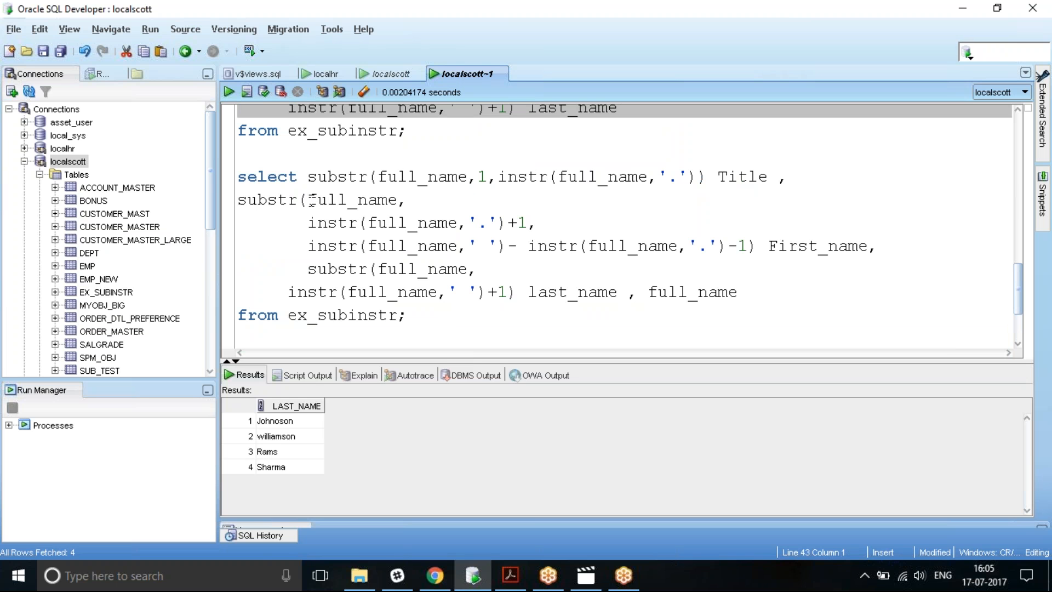
mouse_move(262, 268)
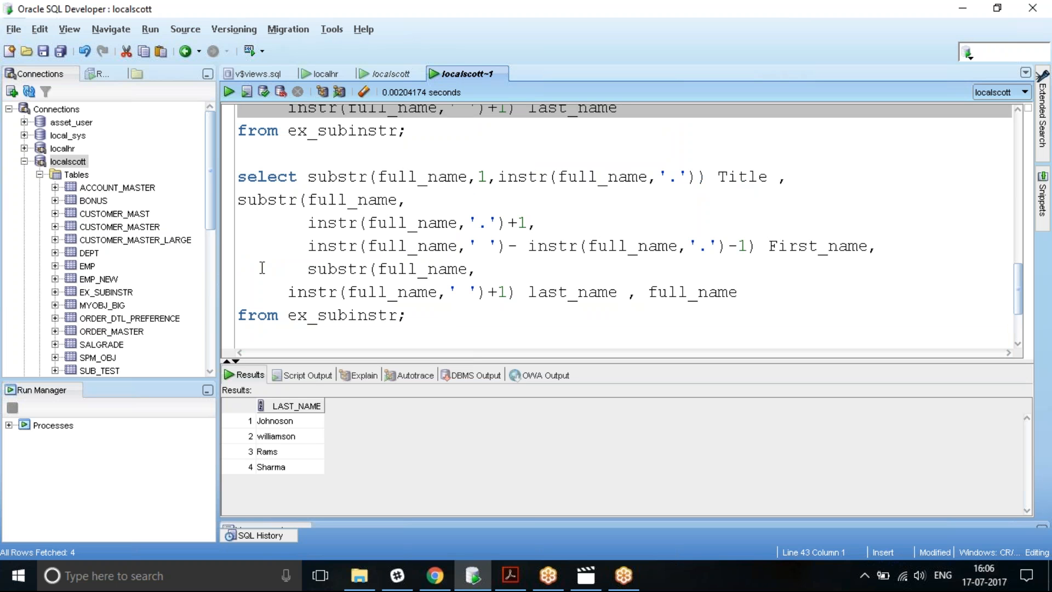
mouse_move(580, 293)
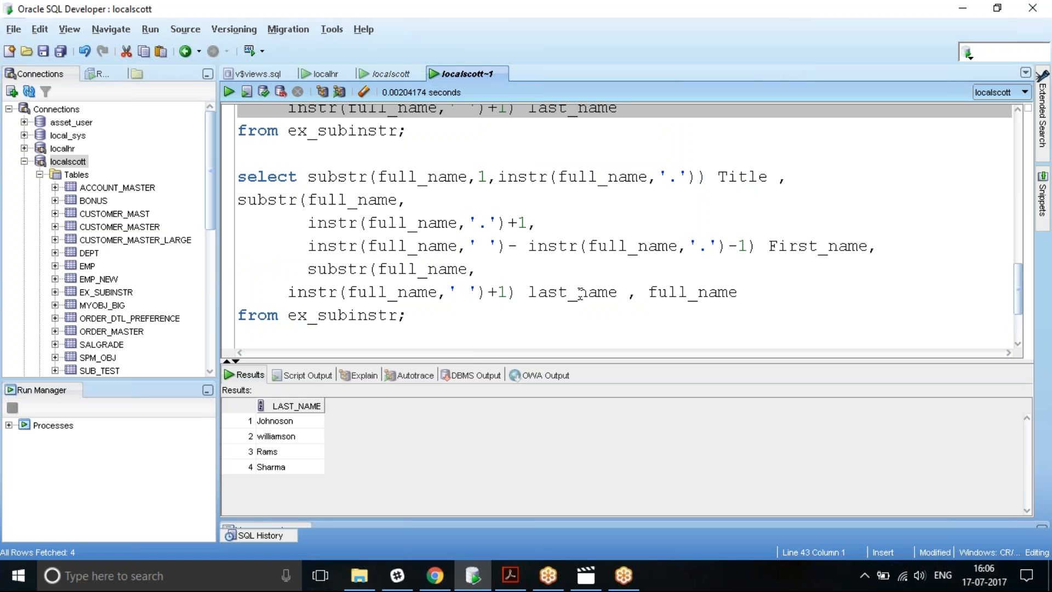
click(442, 310)
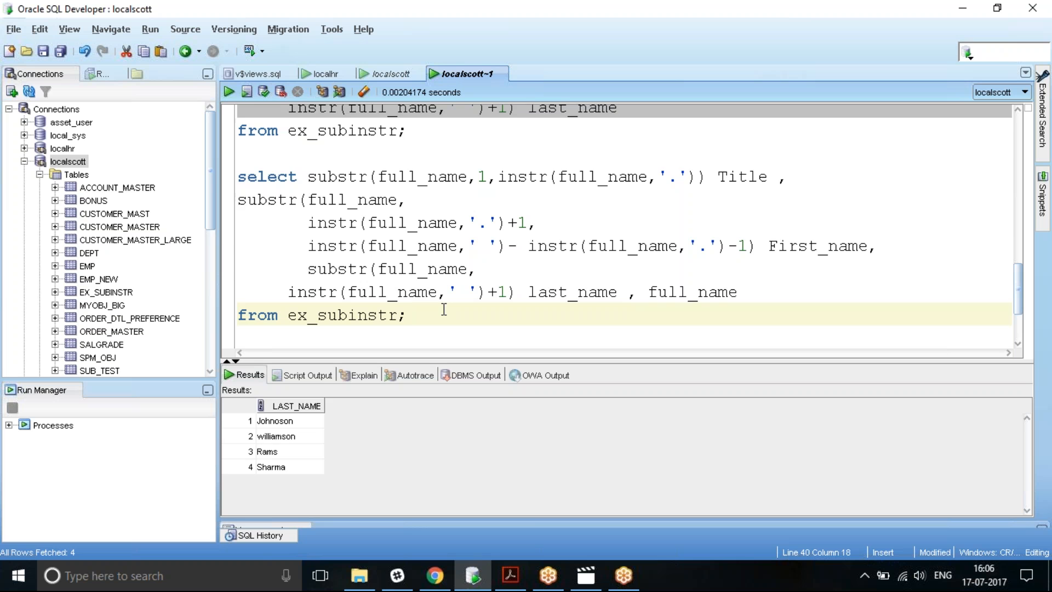
Execute the combined SUBSTR/INSTR SELECT to show TITLE, FIRST_NAME, LAST_NAME and FULL_NAME for four rows.
click(228, 92)
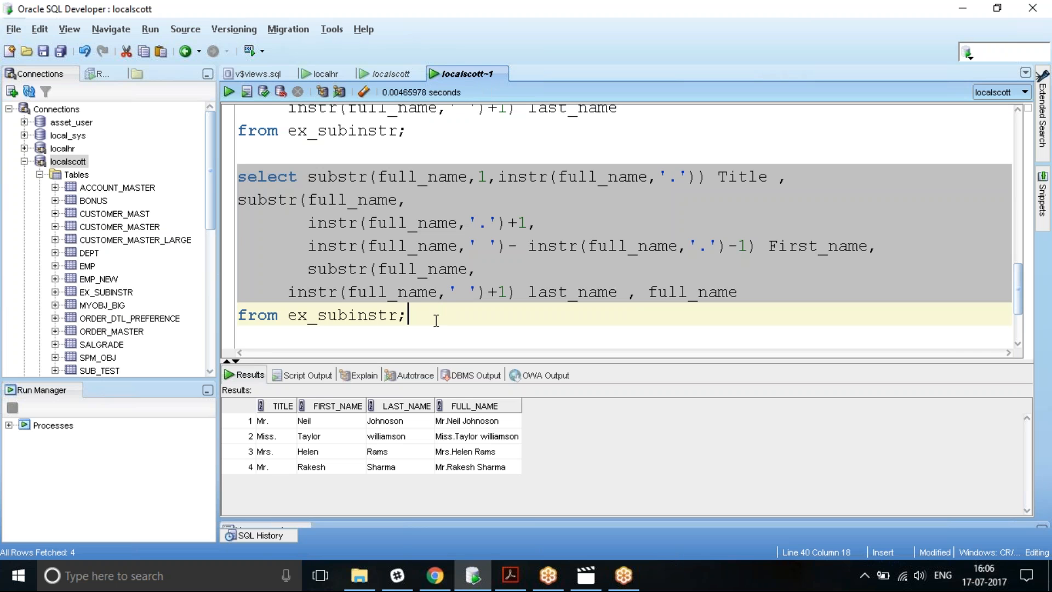
mouse_move(325, 418)
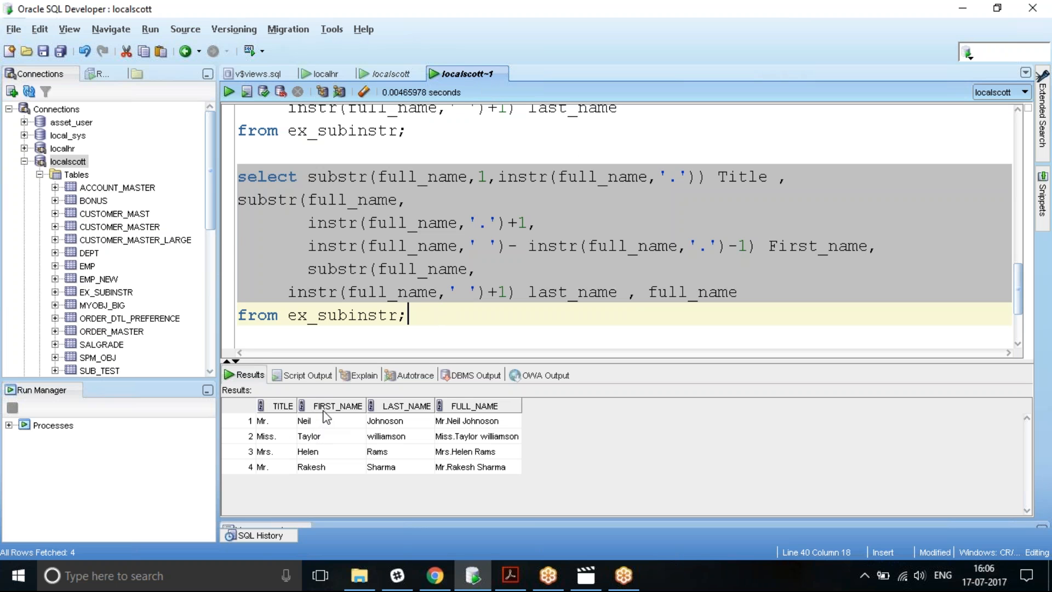
mouse_move(494, 412)
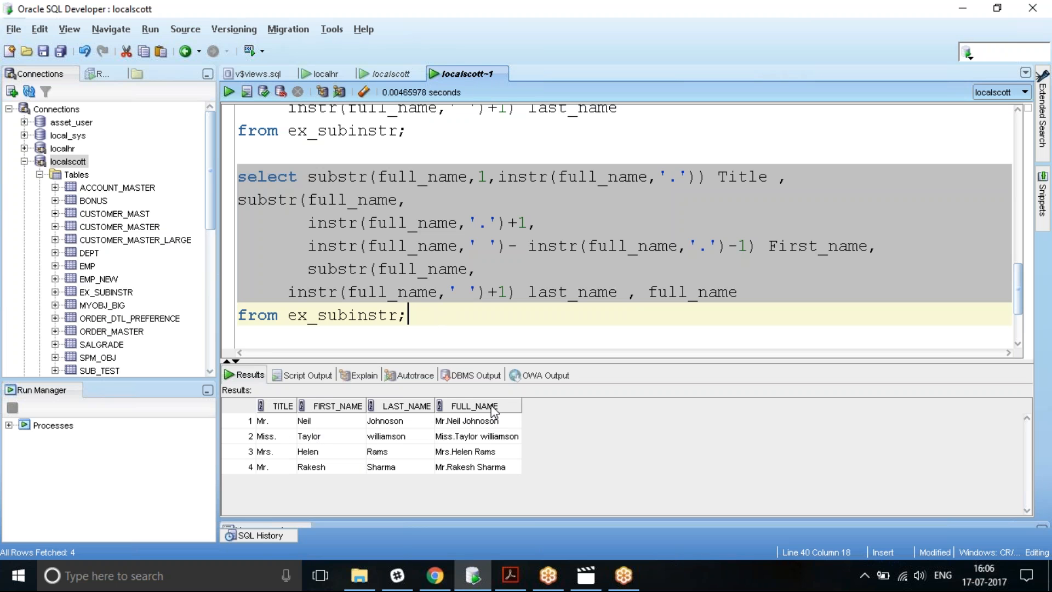
mouse_move(468, 421)
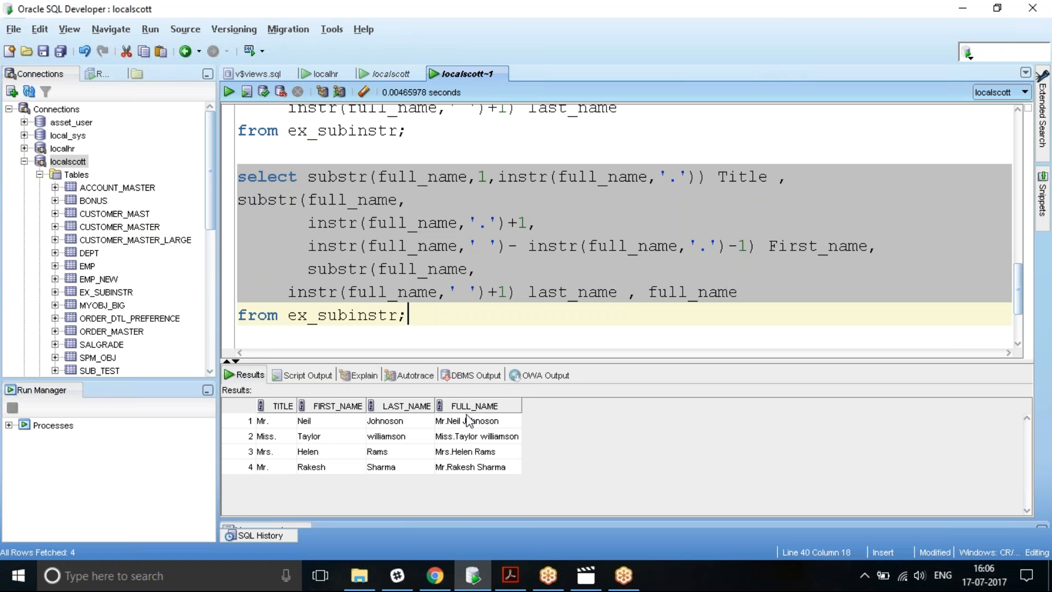
mouse_move(403, 415)
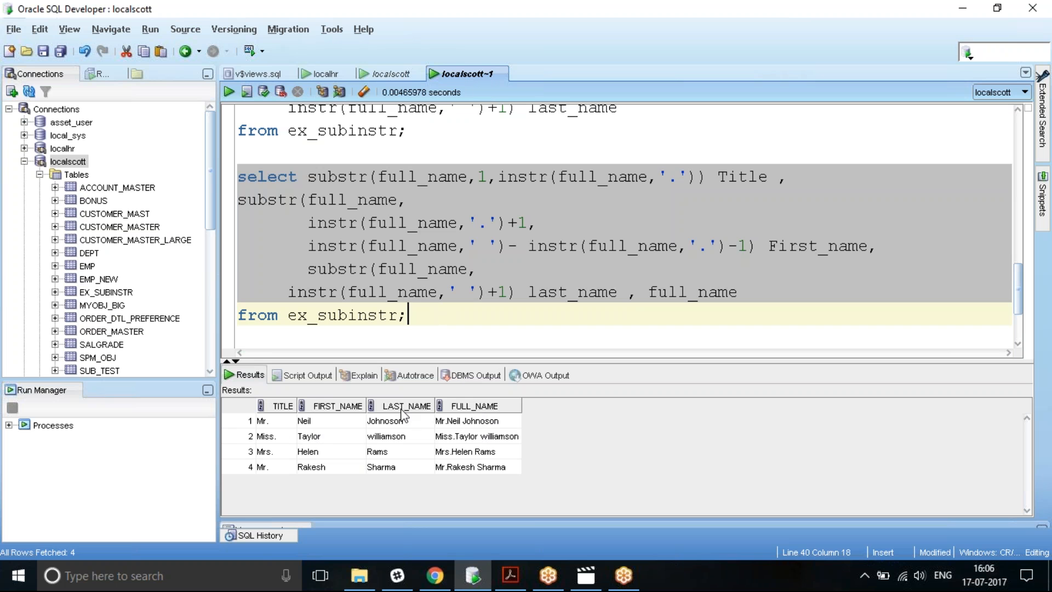
mouse_move(571, 209)
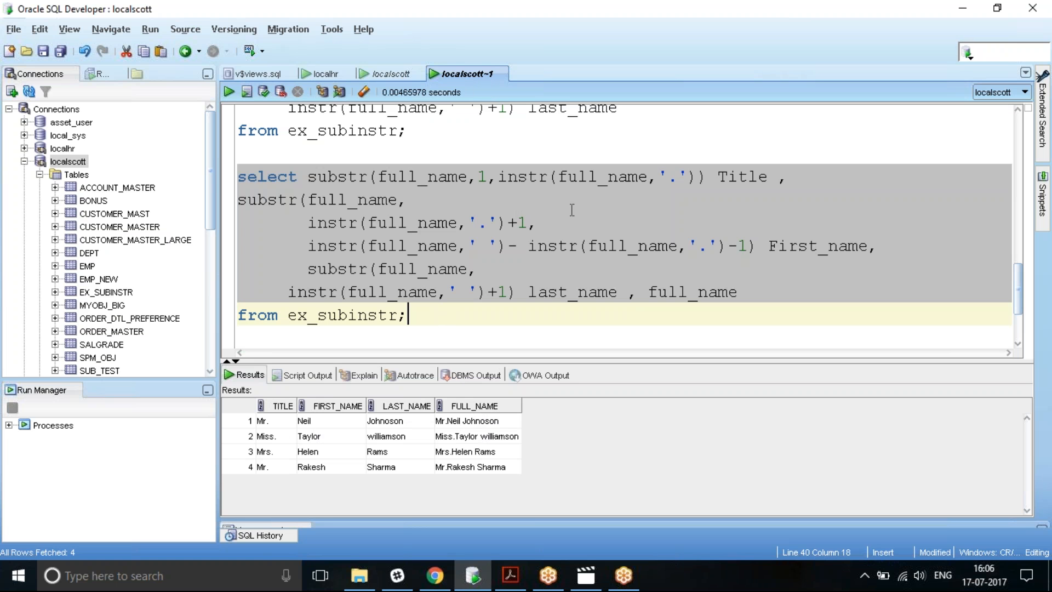
mouse_move(598, 202)
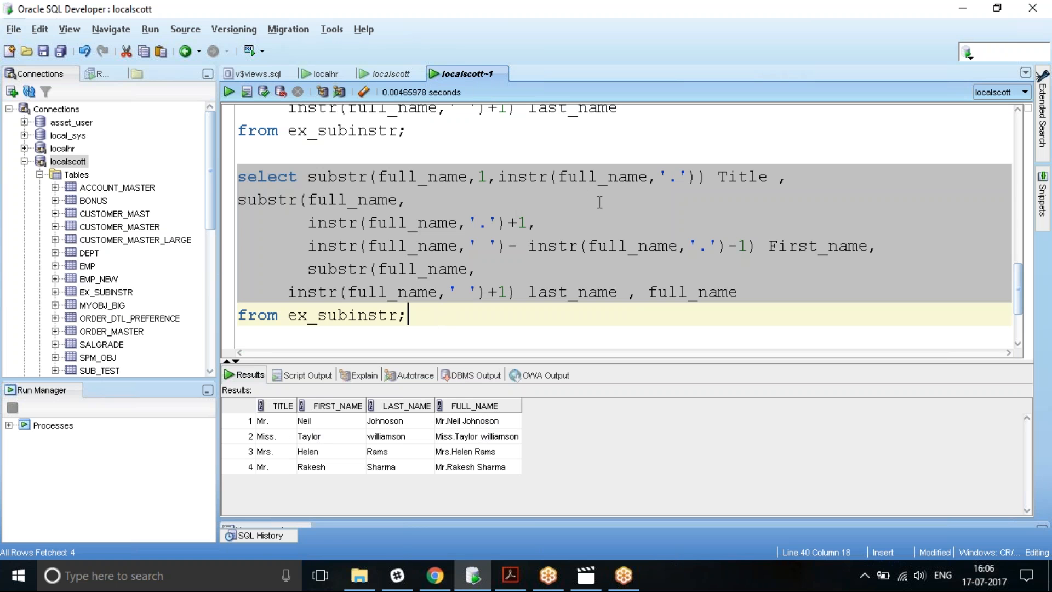